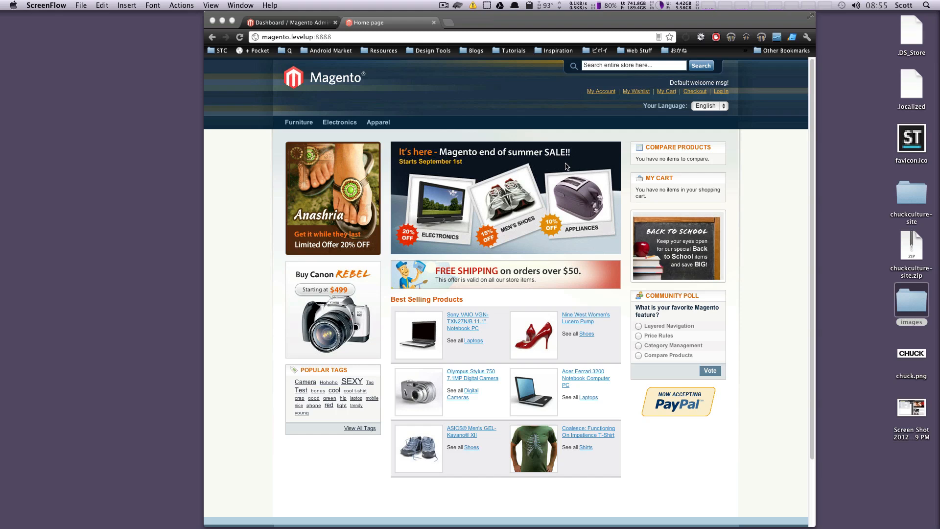
mouse_move(538, 148)
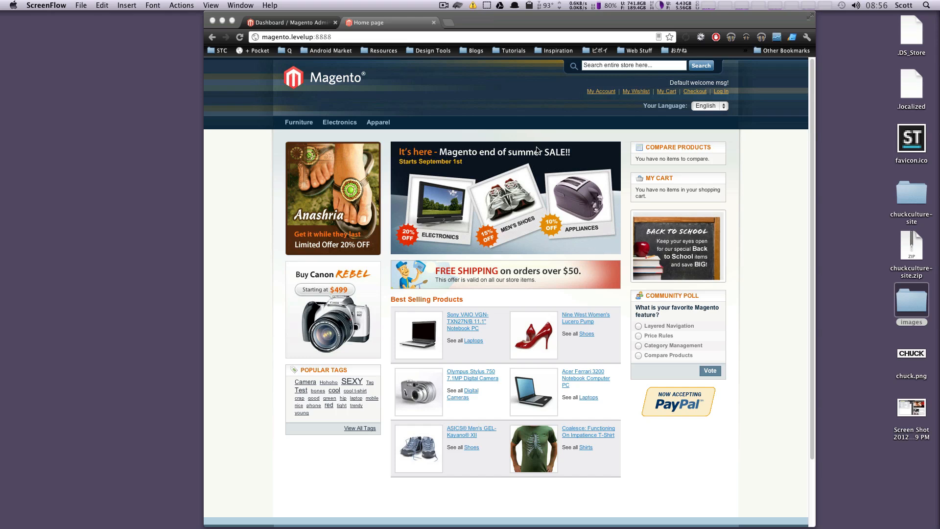
mouse_move(548, 156)
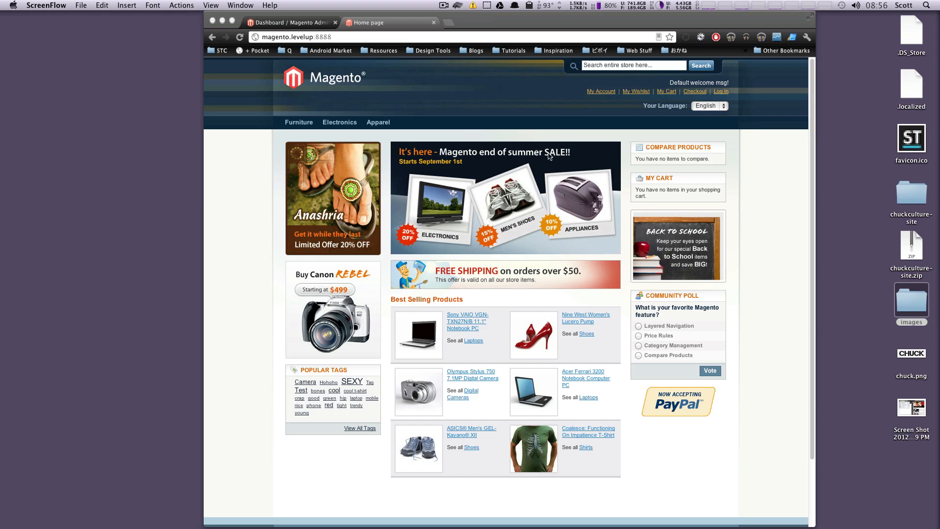
mouse_move(554, 155)
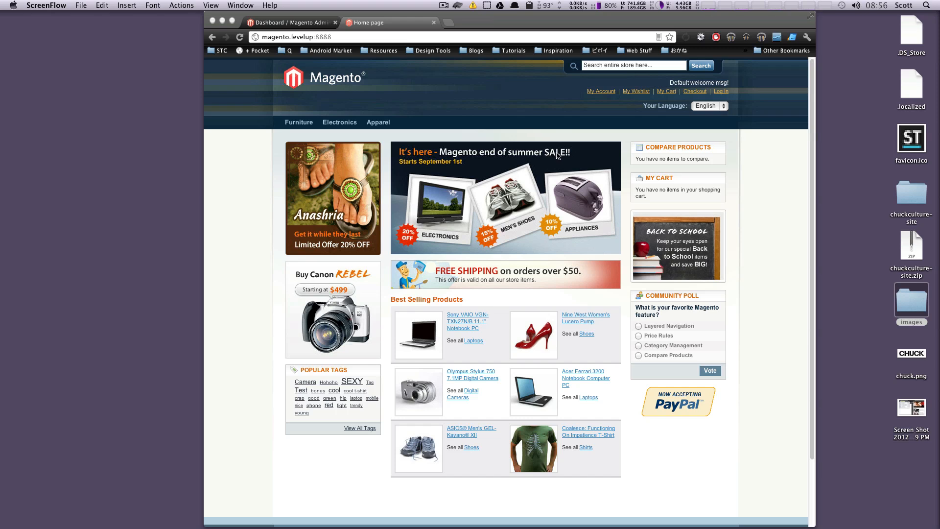
mouse_move(439, 116)
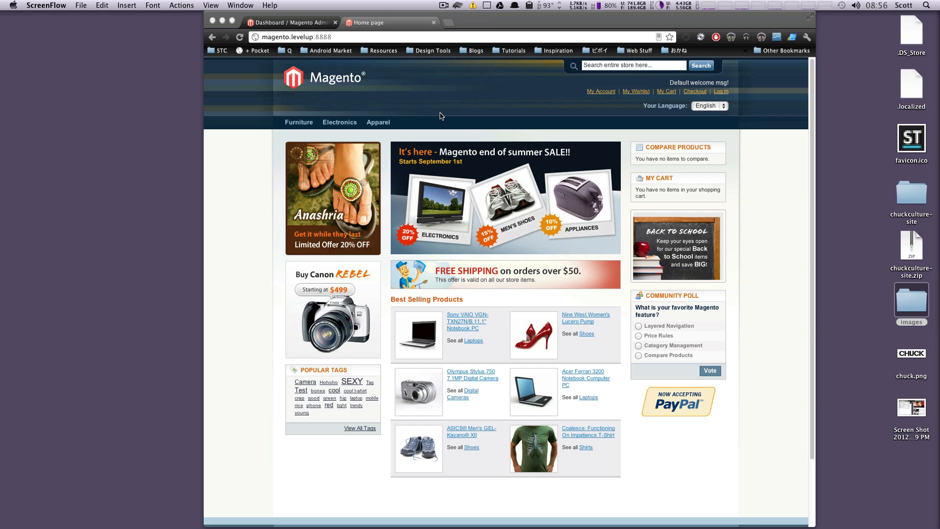
mouse_move(428, 123)
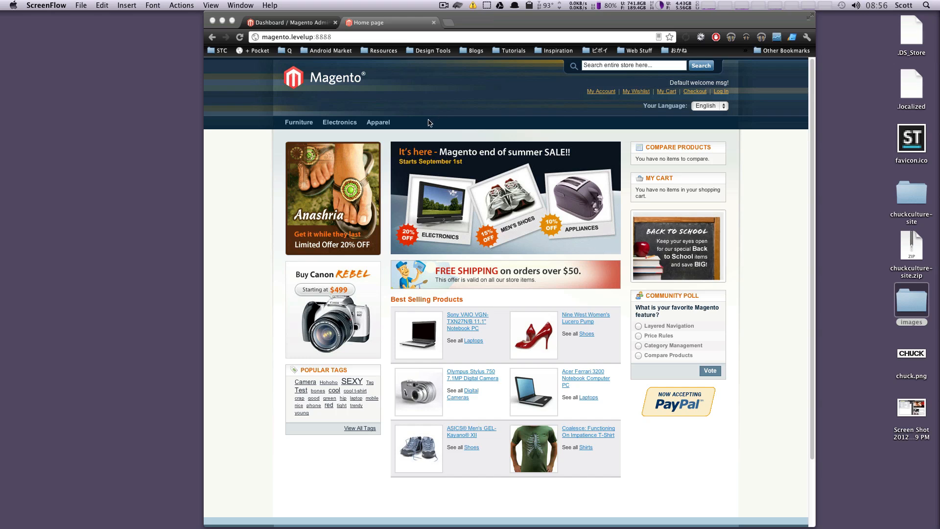
mouse_move(308, 119)
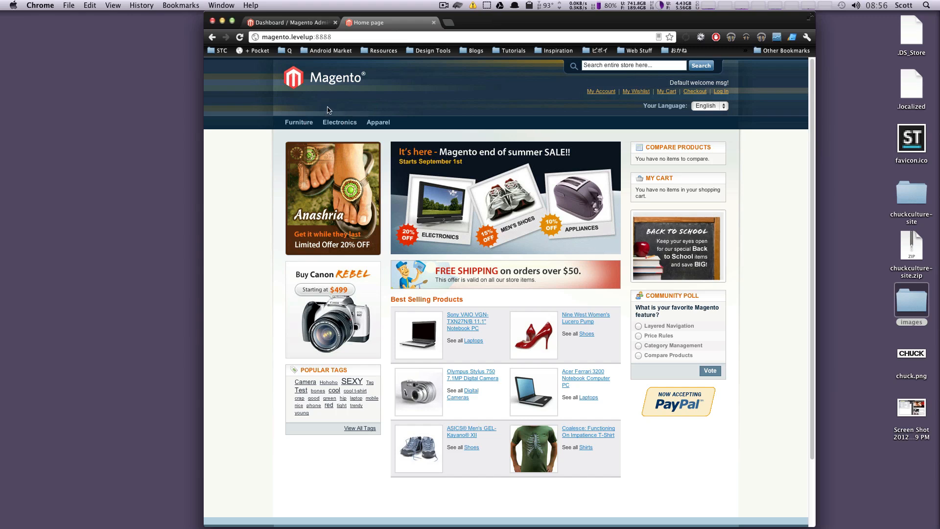
mouse_move(344, 106)
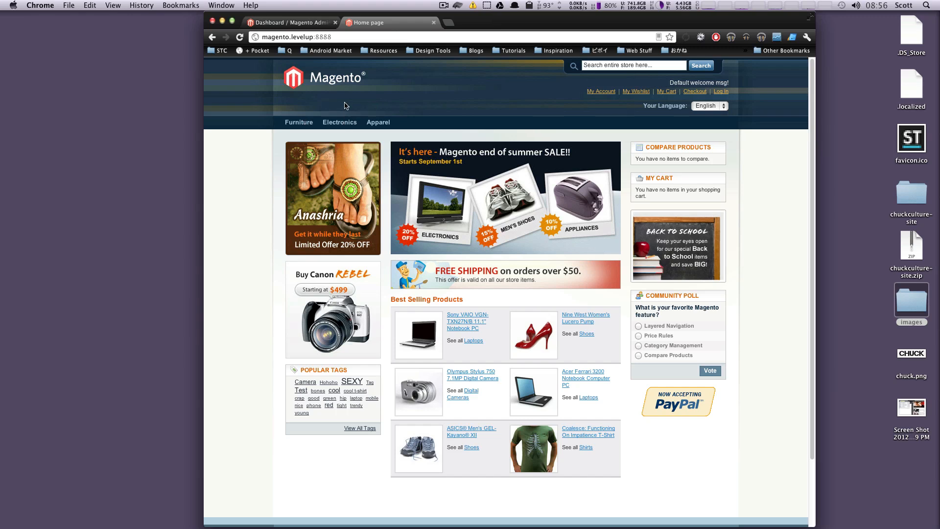
mouse_move(299, 121)
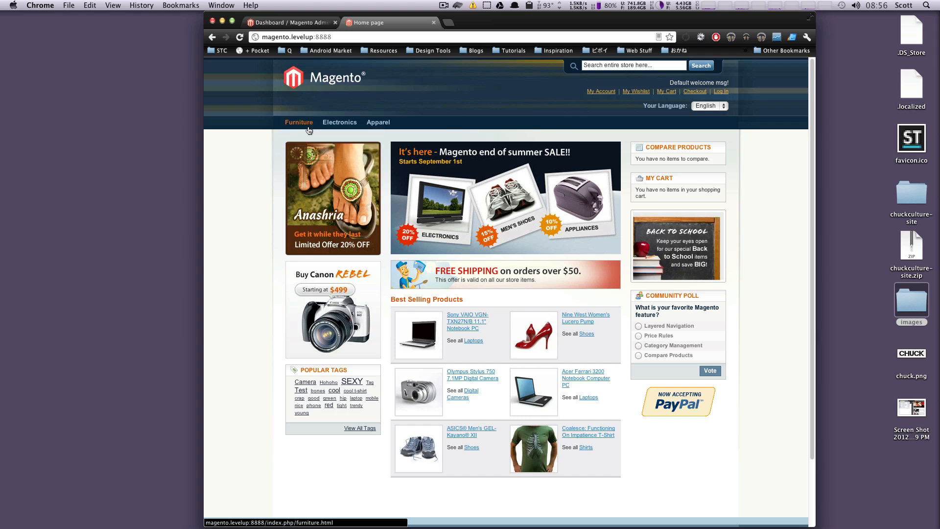
mouse_move(339, 122)
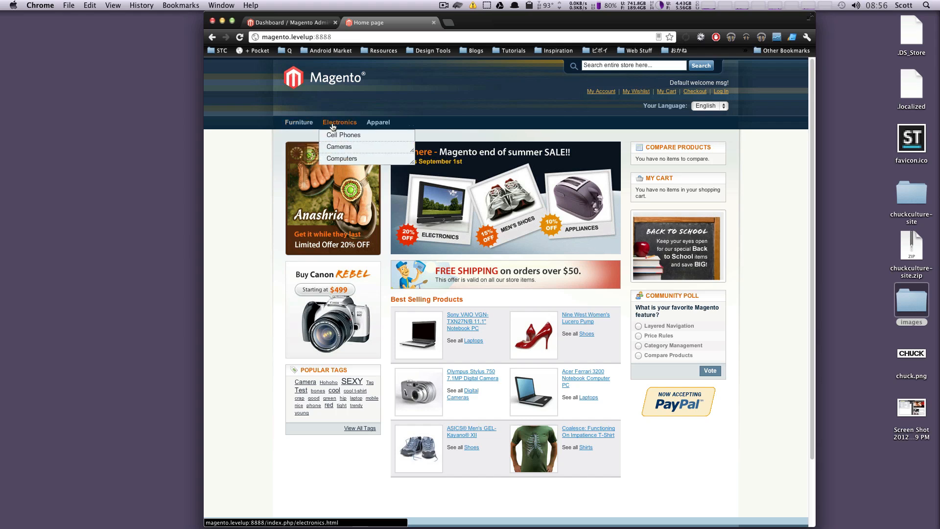
mouse_move(338, 147)
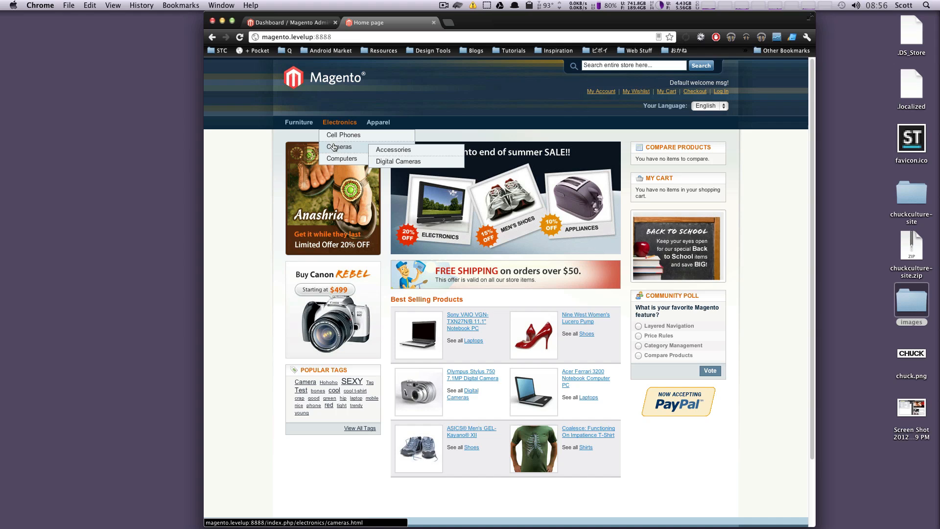
mouse_move(341, 159)
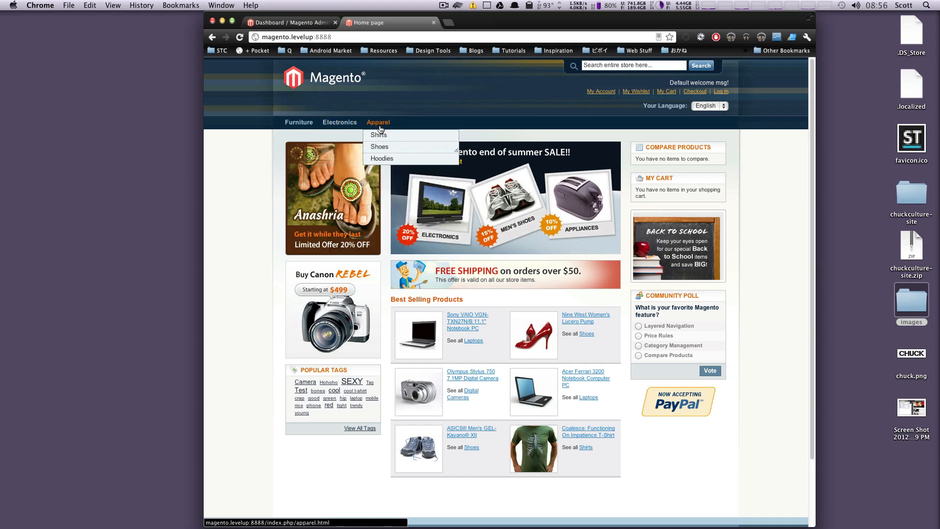
mouse_move(380, 147)
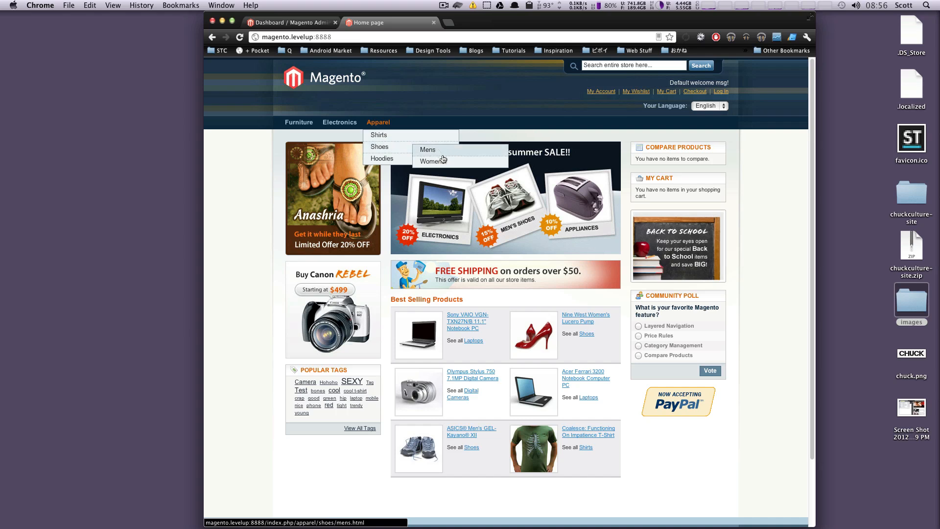
mouse_move(430, 161)
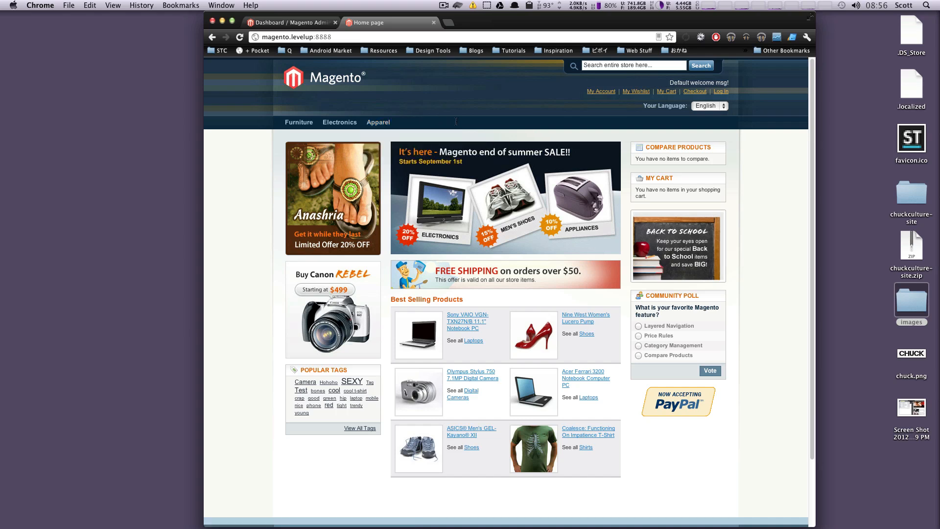
mouse_move(396, 116)
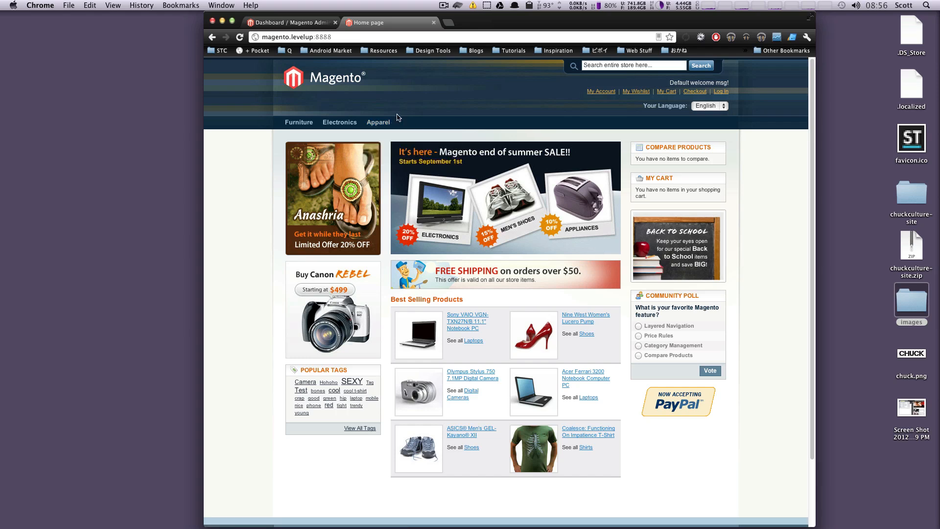
mouse_move(476, 132)
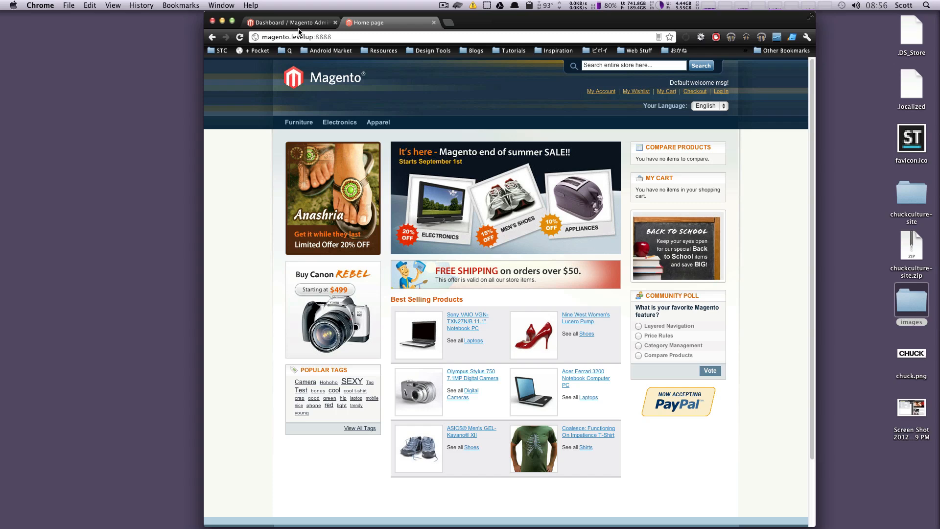
Step: From the admin dashboard, go to Catalog > Manage Categories
click(290, 22)
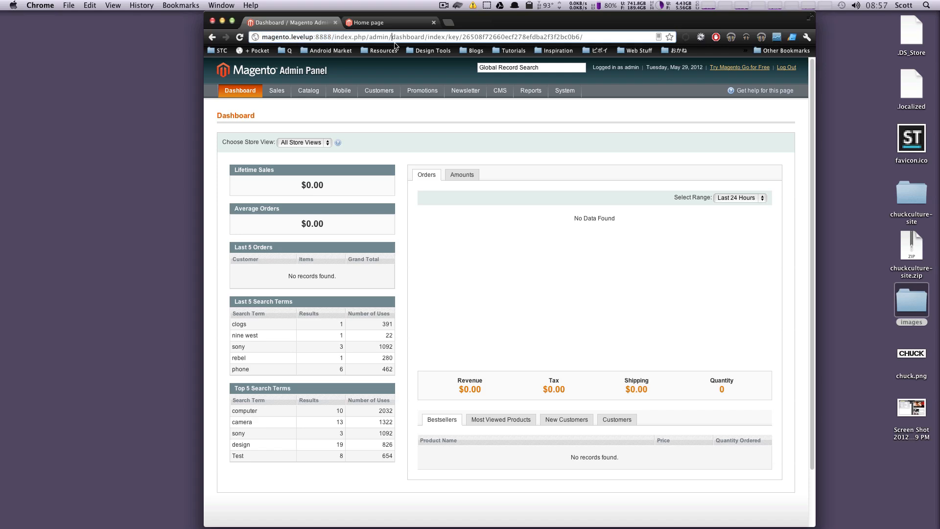
mouse_move(341, 122)
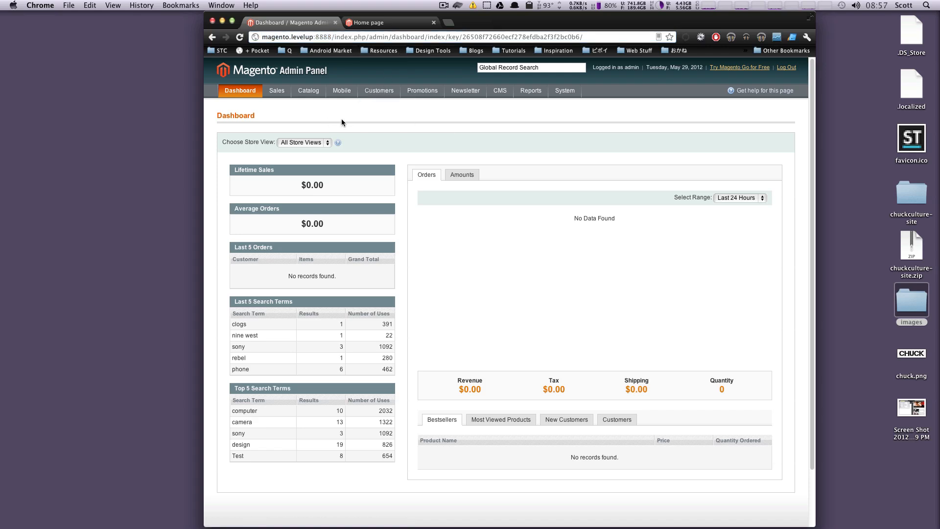
mouse_move(309, 98)
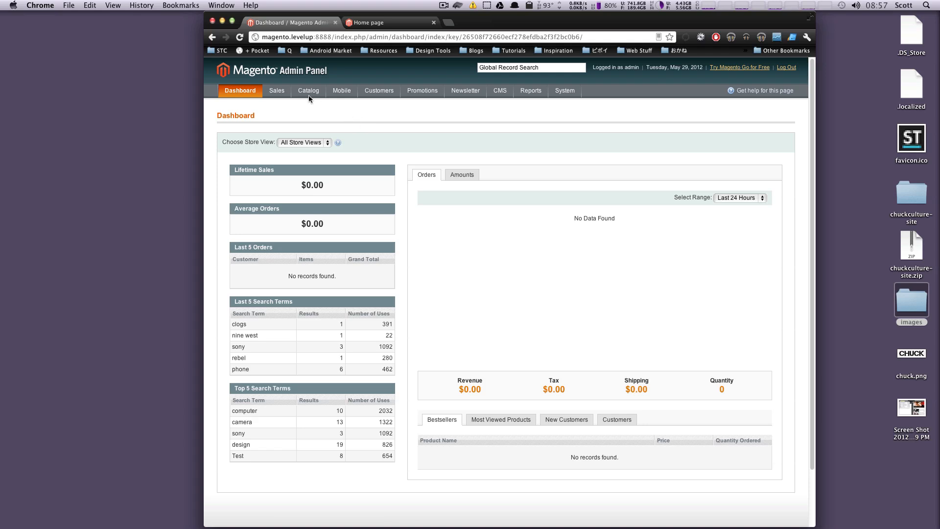
click(308, 90)
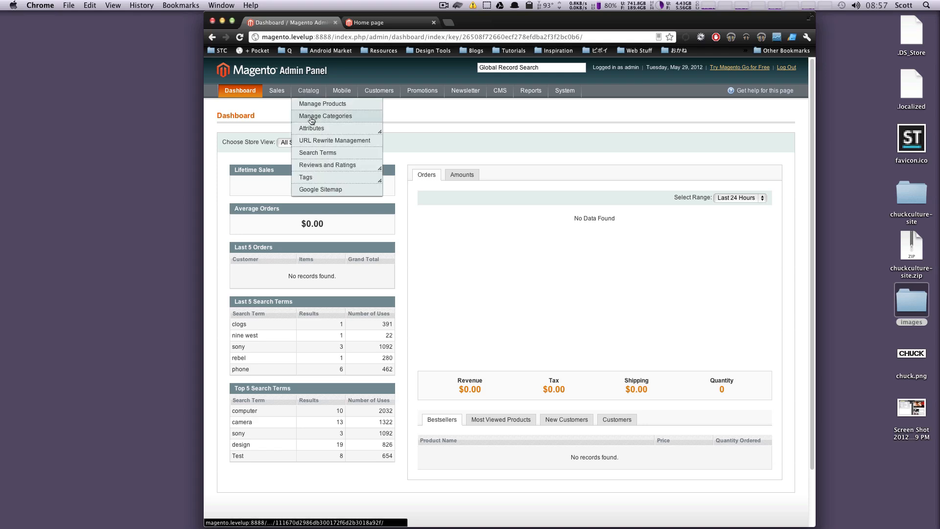
click(325, 115)
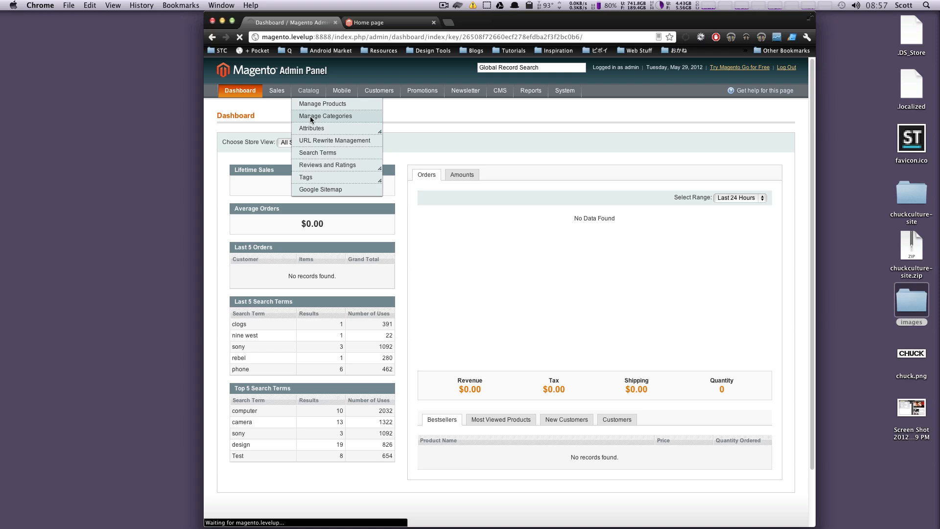
Step: Add a new root category and start typing its name as 'LevelUp Products'
click(325, 116)
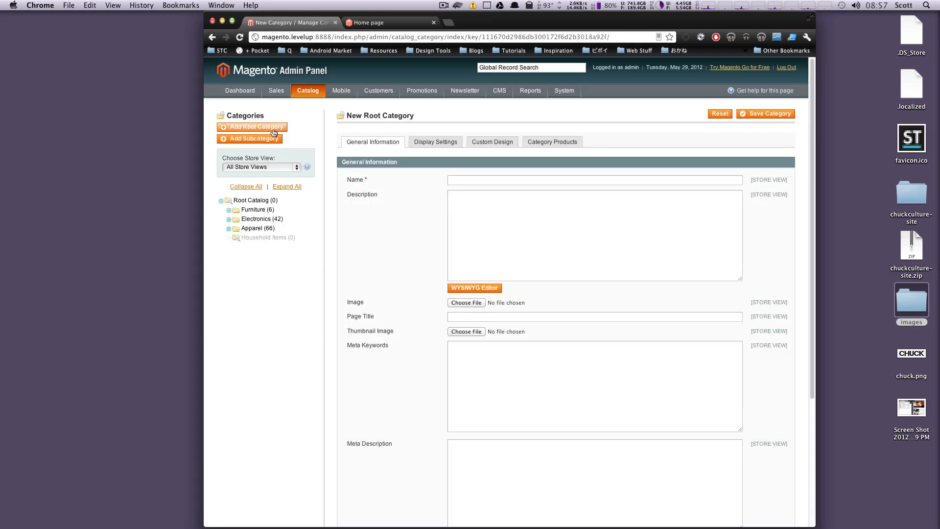
click(255, 126)
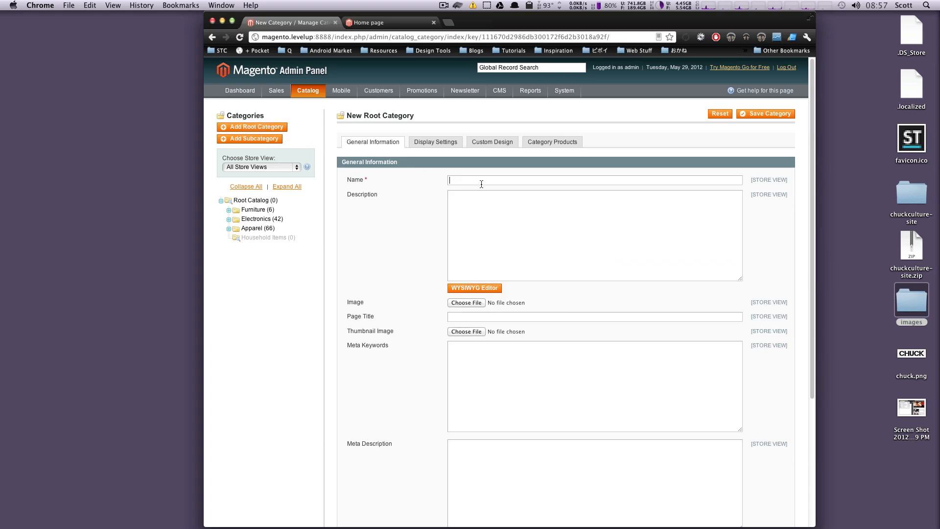
mouse_move(502, 148)
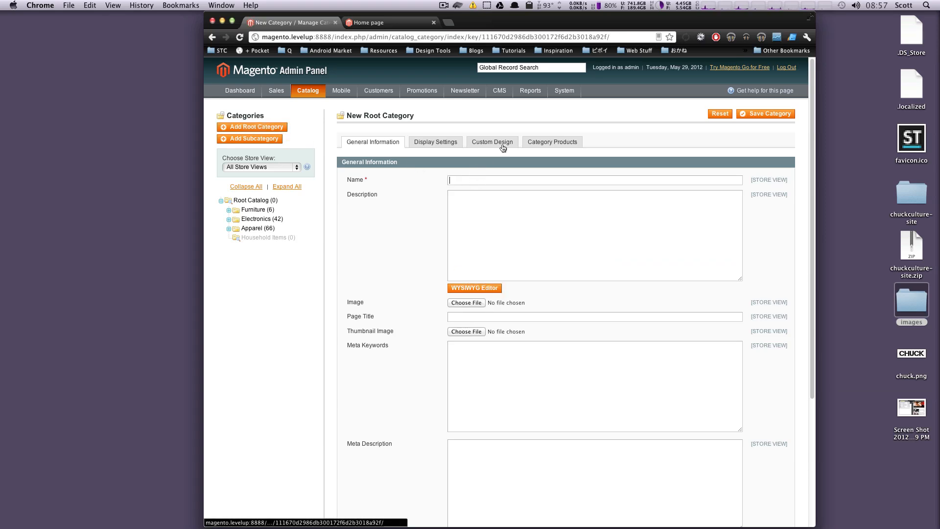
mouse_move(492, 141)
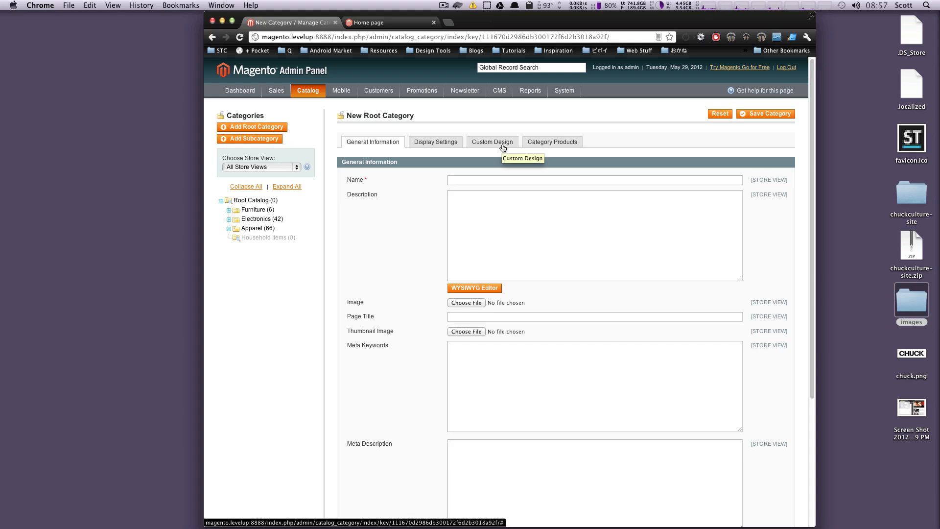
text(Level)
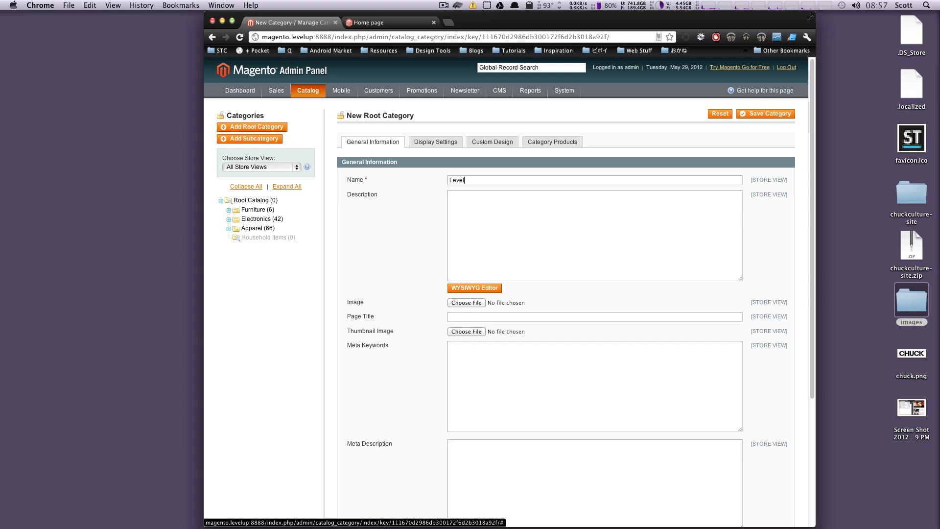
text(Up Products)
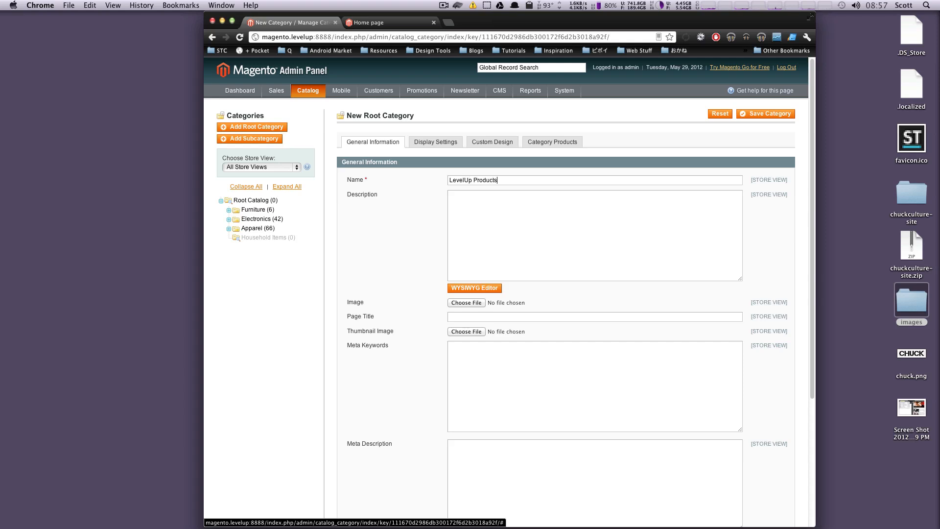
Step: Replace the name with 'Tutorials', describe it as 'Digital Tutorial Videos.' and set page title 'Tutorials'
click(593, 234)
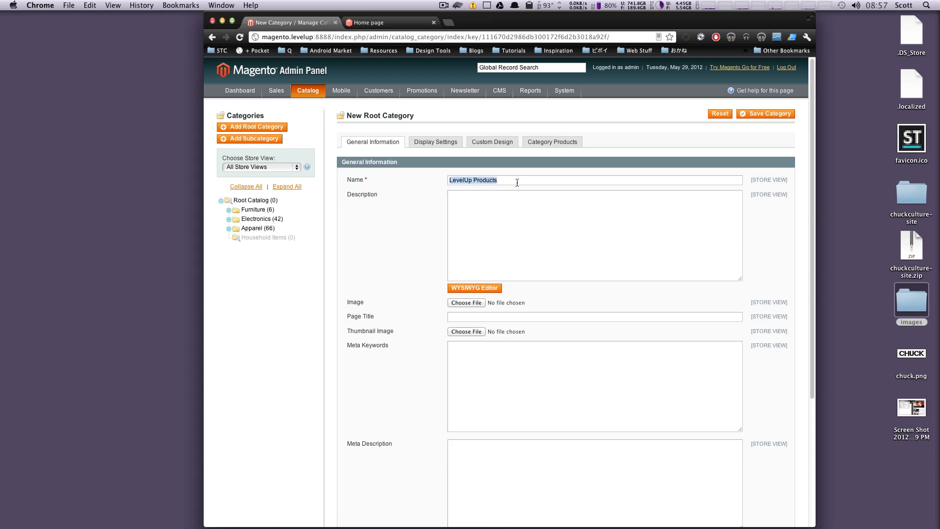
text(Tutori)
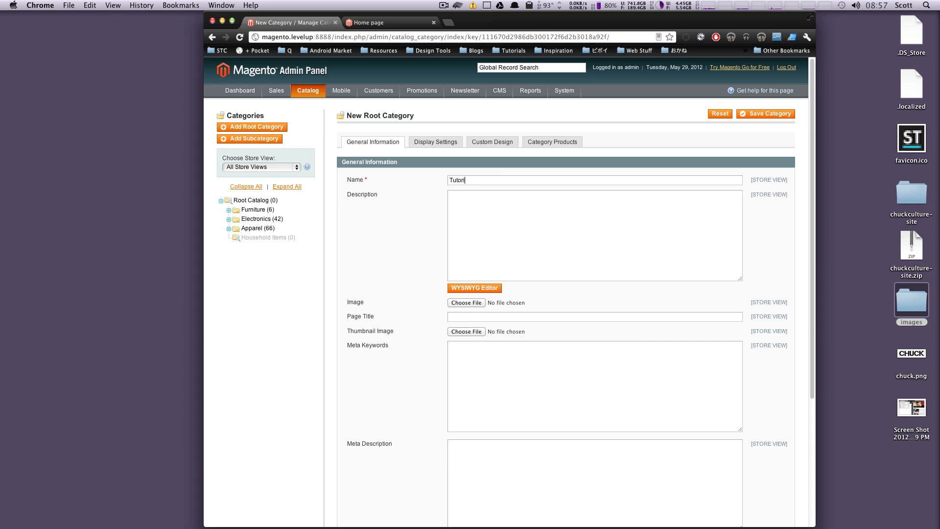
text(als)
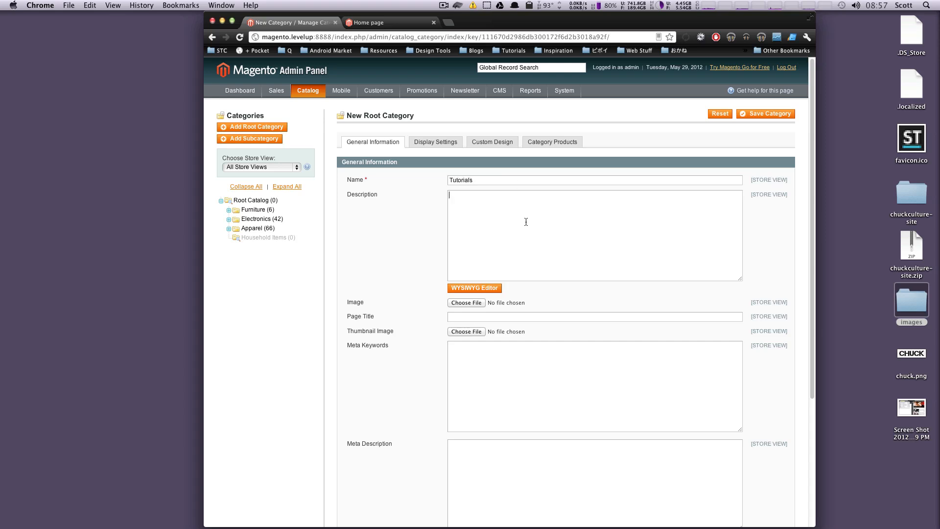
mouse_move(483, 207)
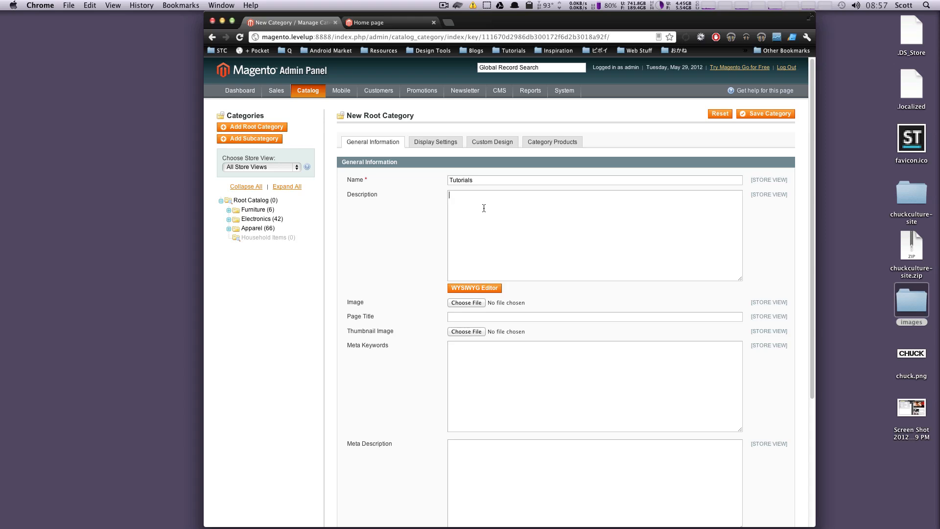
text(Digitial)
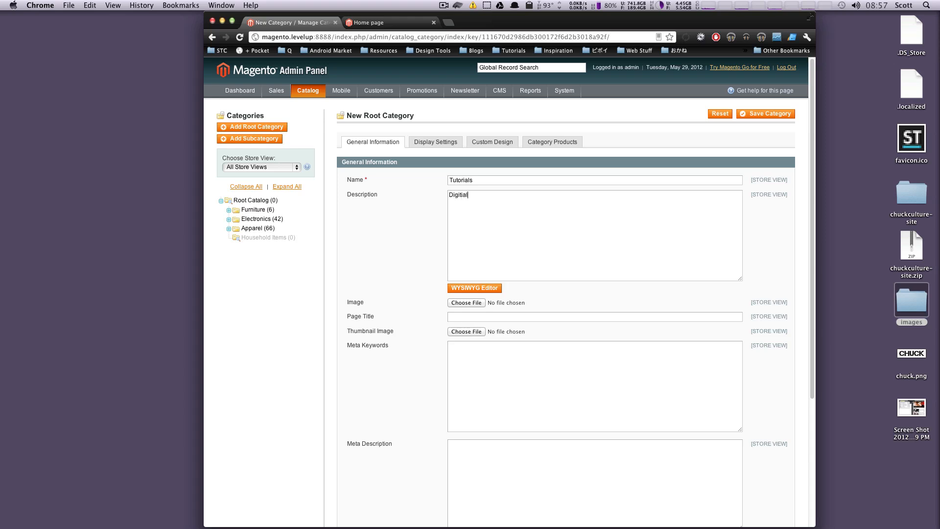
text(Tutor)
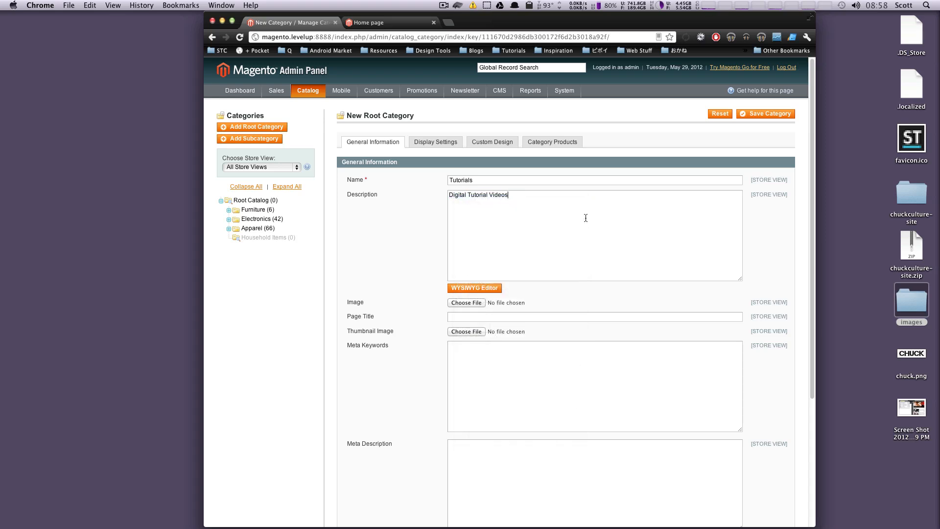
mouse_move(514, 248)
text(.)
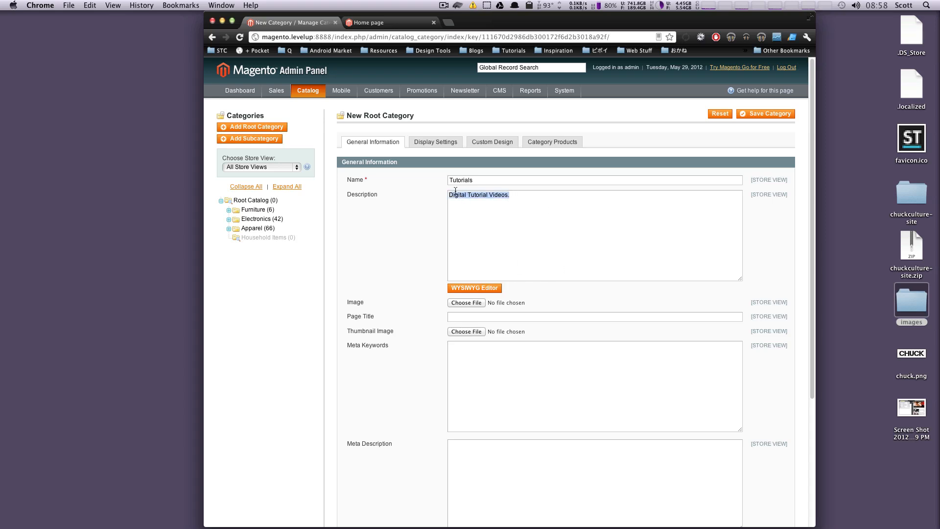
mouse_move(747, 199)
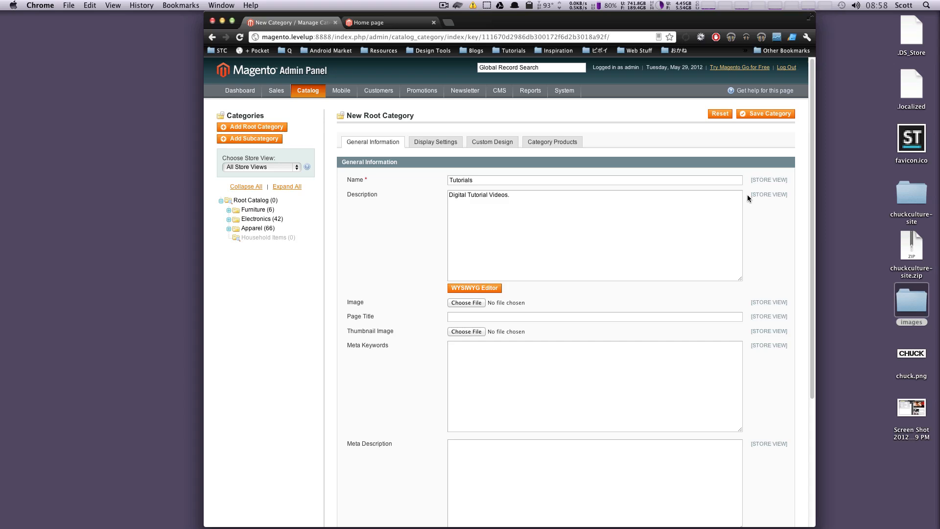
mouse_move(515, 287)
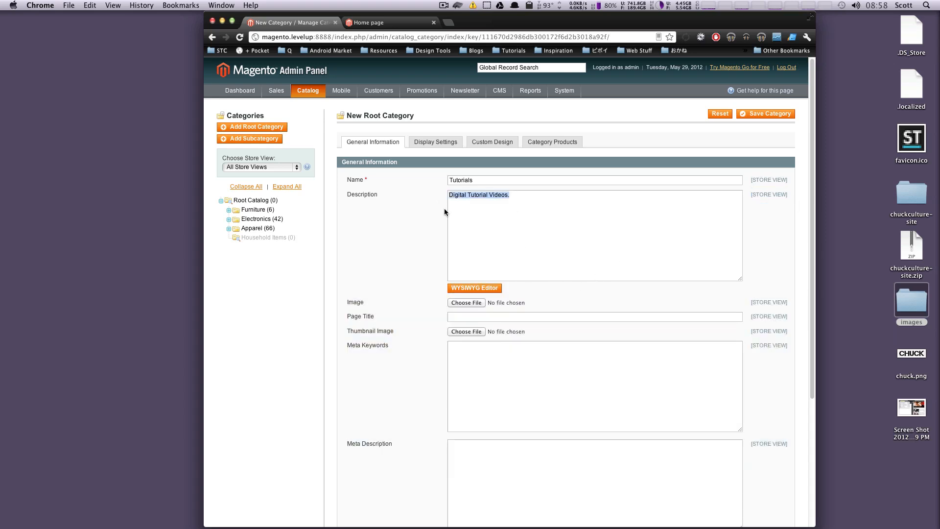
mouse_move(493, 341)
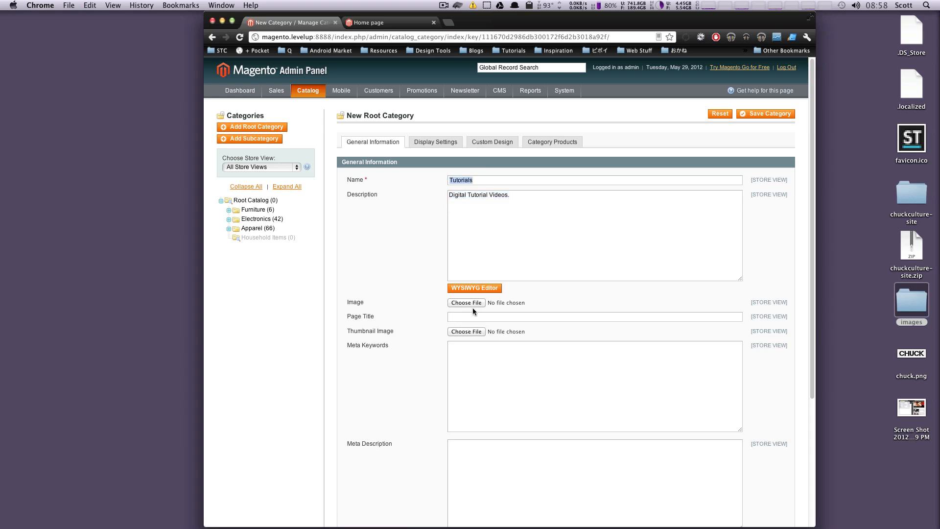
text(Tutorials)
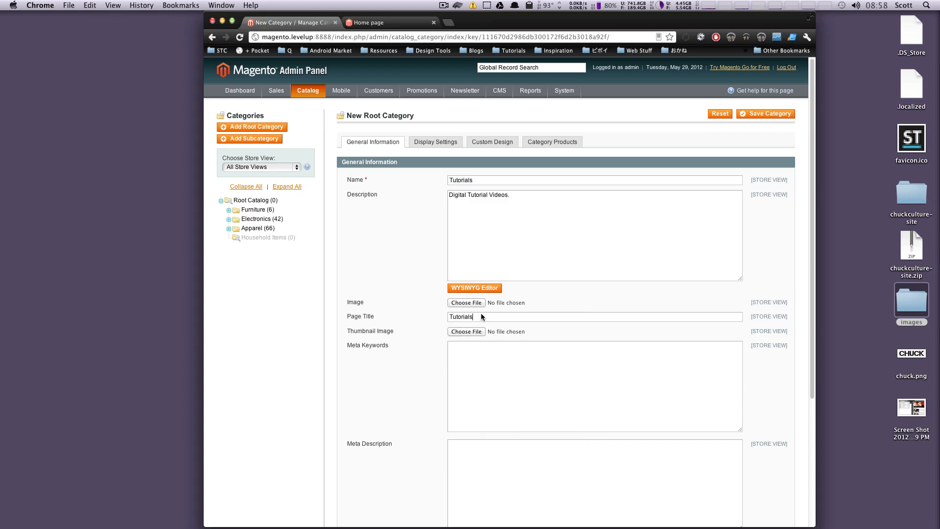
mouse_move(510, 309)
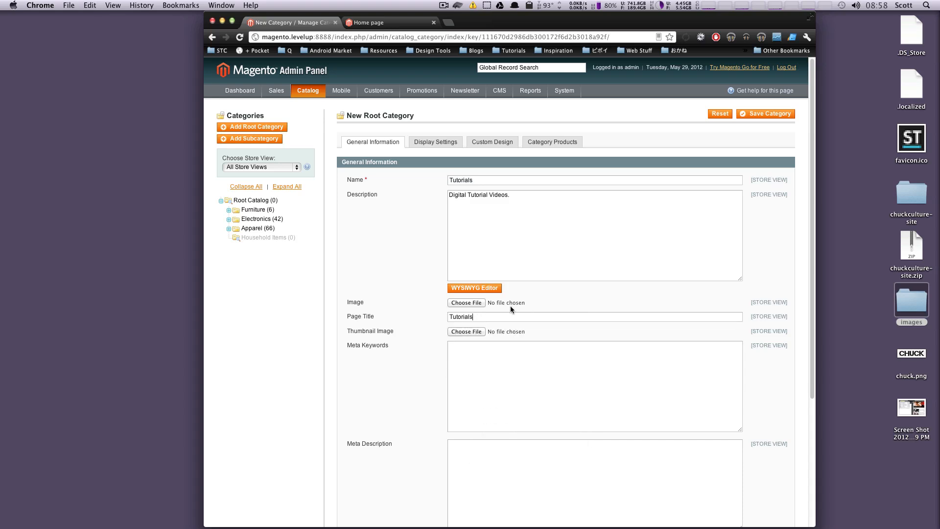
mouse_move(505, 306)
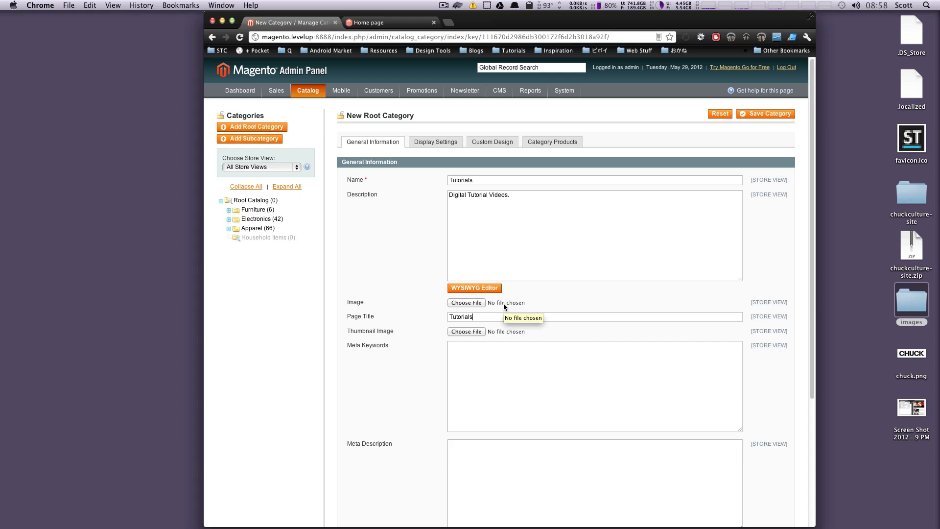
mouse_move(474, 346)
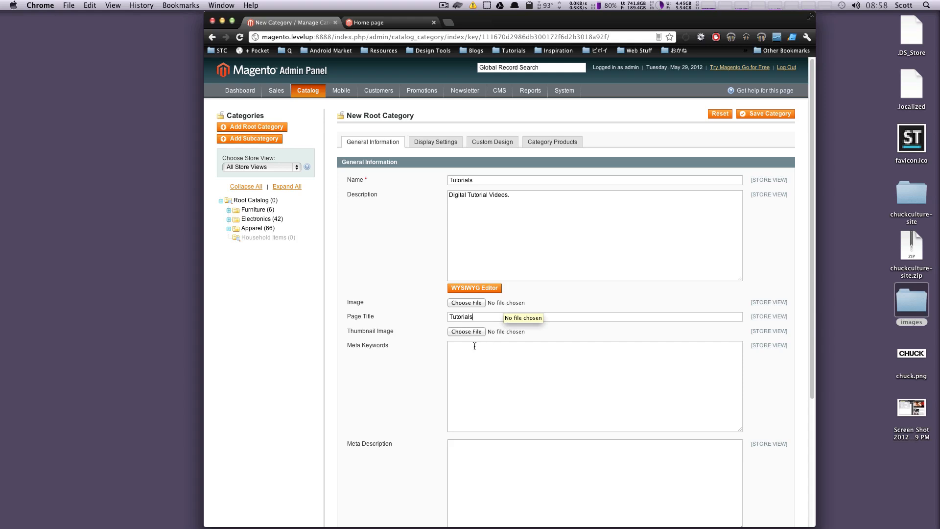
Step: Set Is Active to Yes and keep Include in Navigation Menu on Yes, leaving URL Key empty
scroll(down, 3)
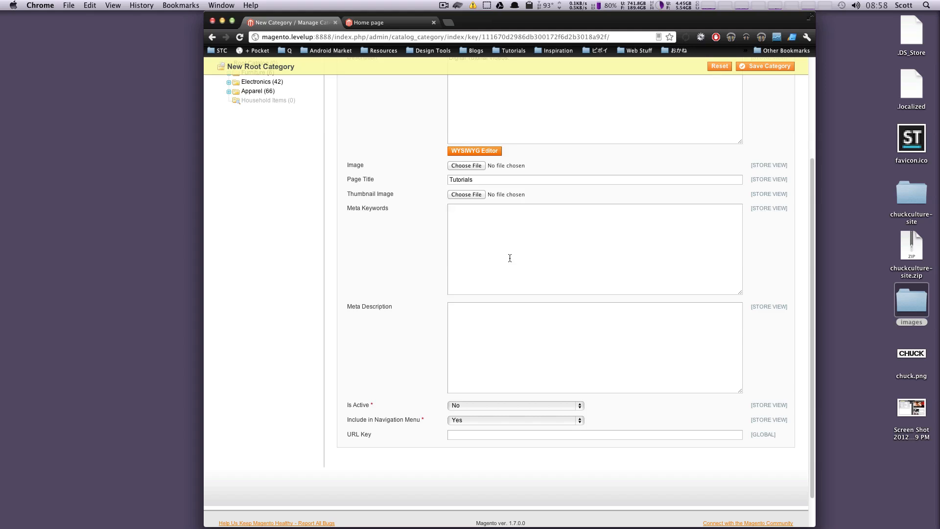
scroll(up, 3)
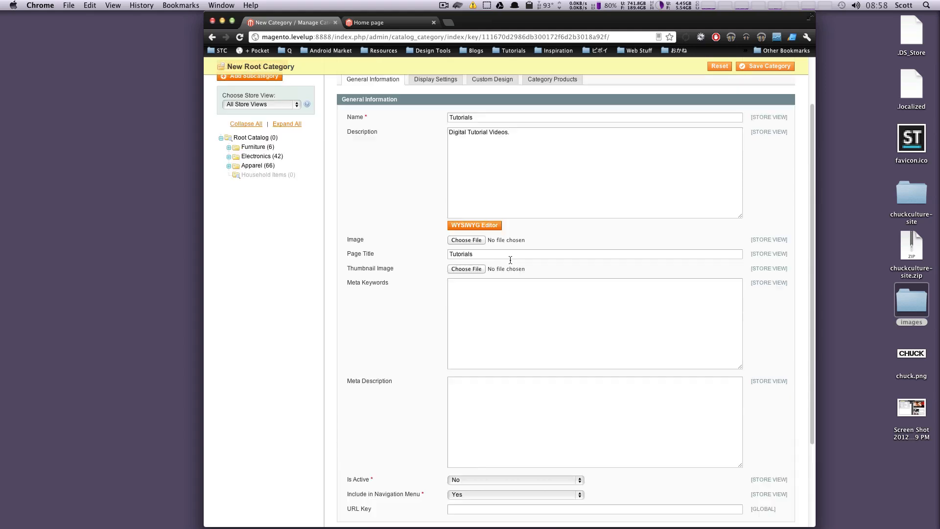
scroll(down, 3)
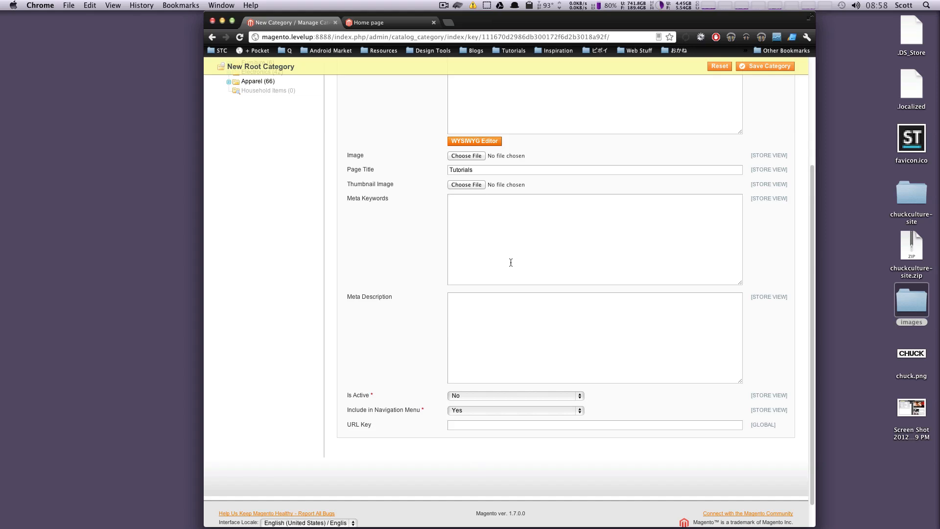
mouse_move(509, 394)
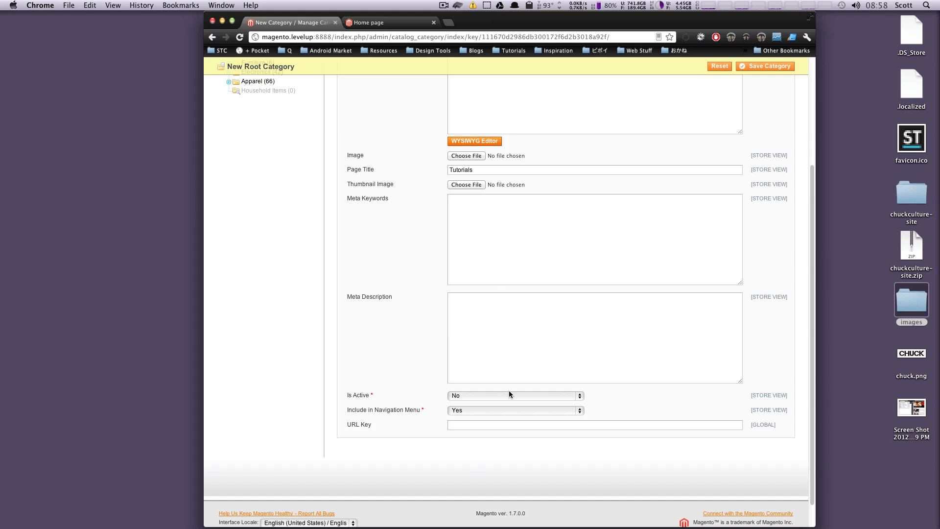
click(514, 394)
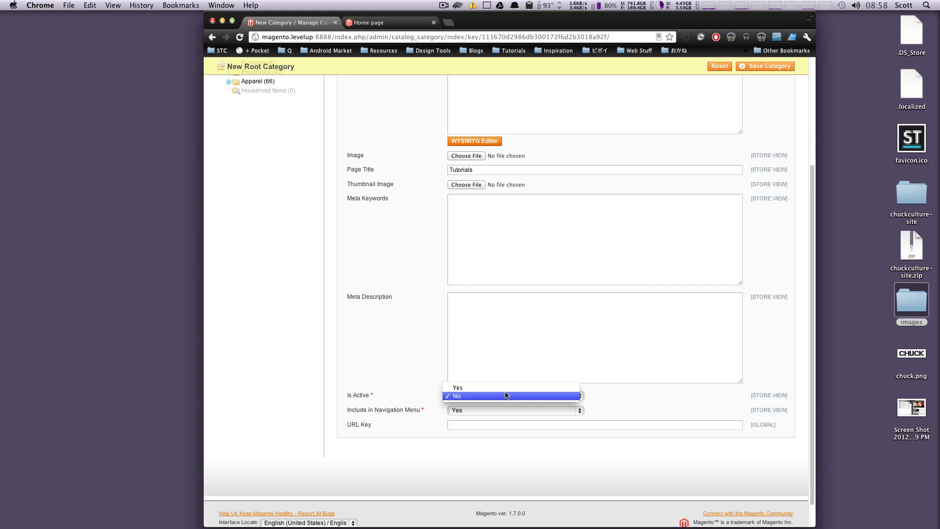
click(457, 388)
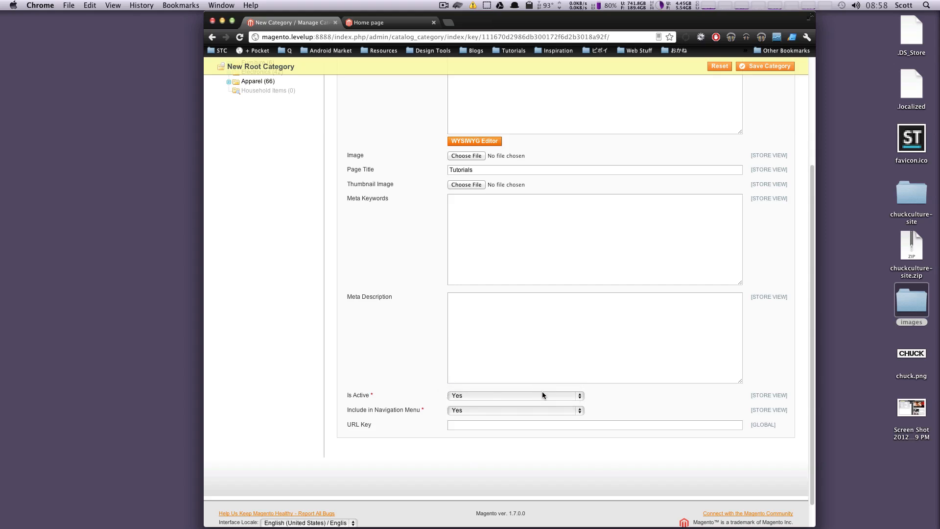
mouse_move(548, 394)
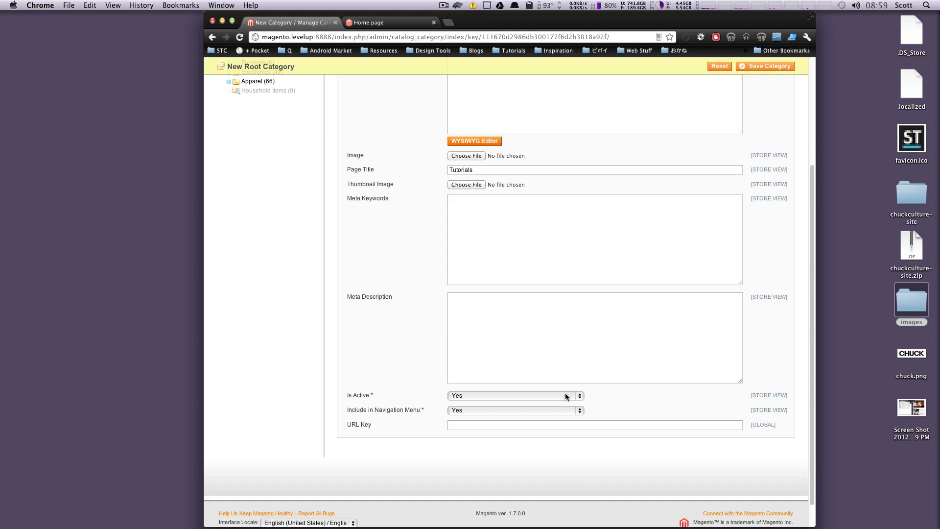
mouse_move(562, 399)
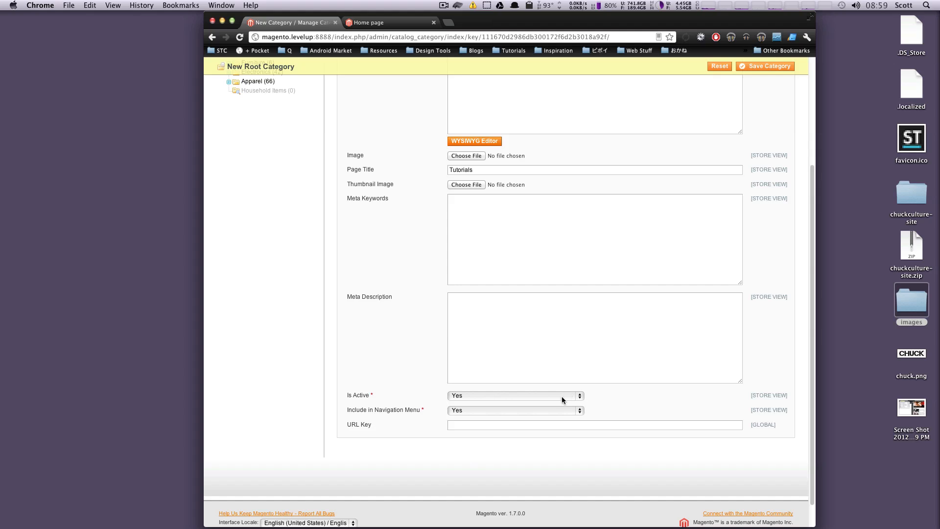
click(512, 409)
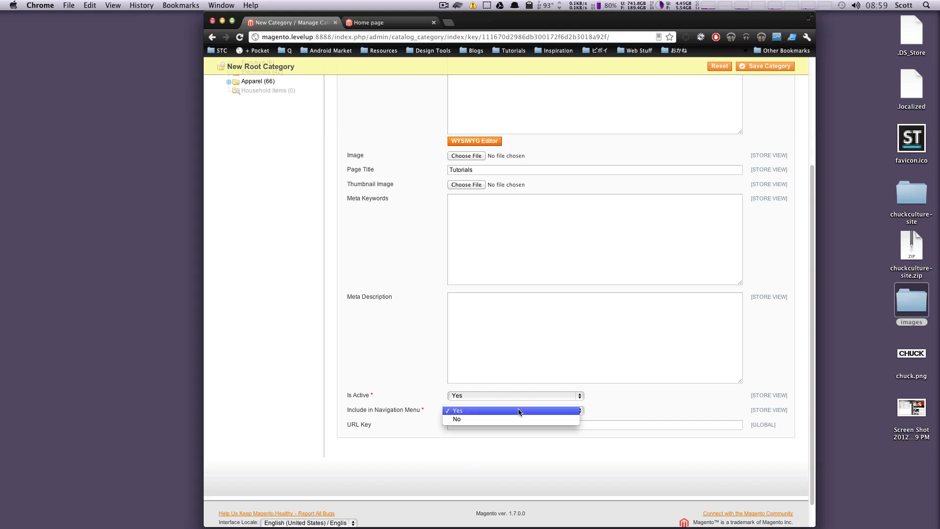
click(456, 410)
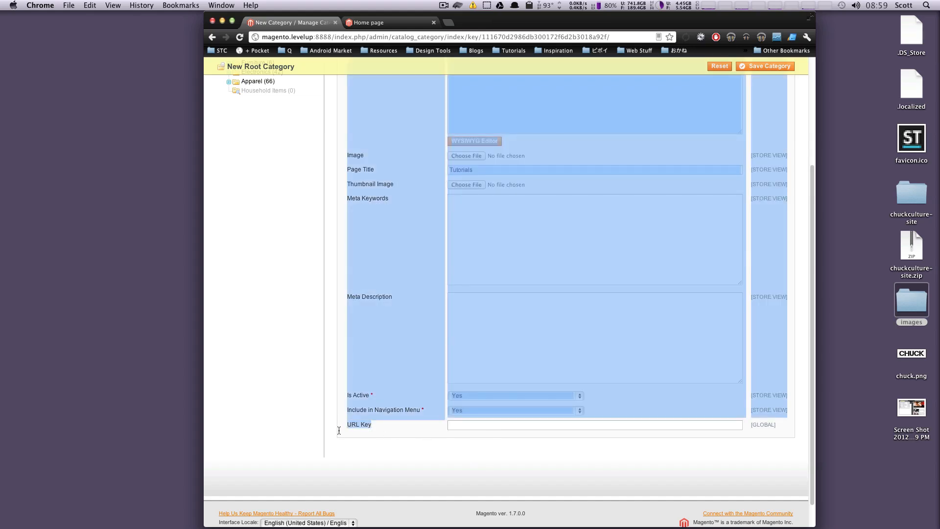
click(593, 424)
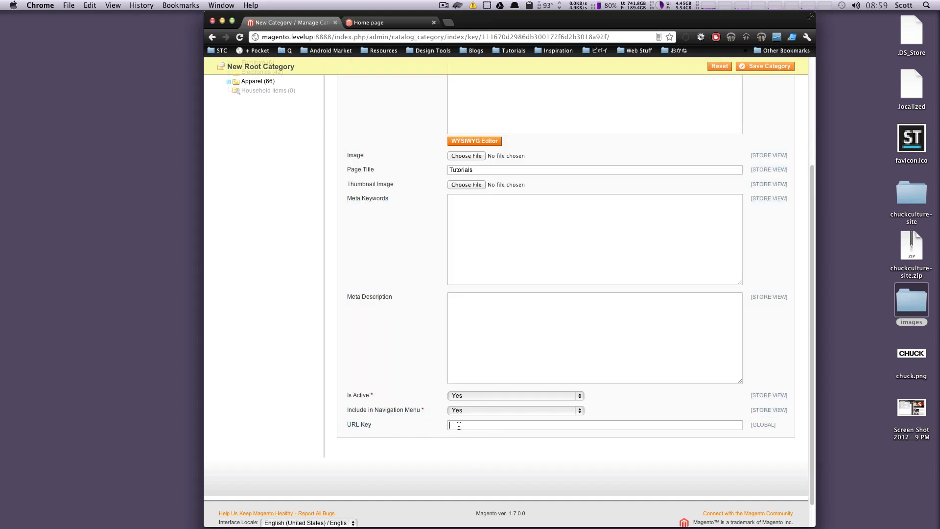
scroll(up, 3)
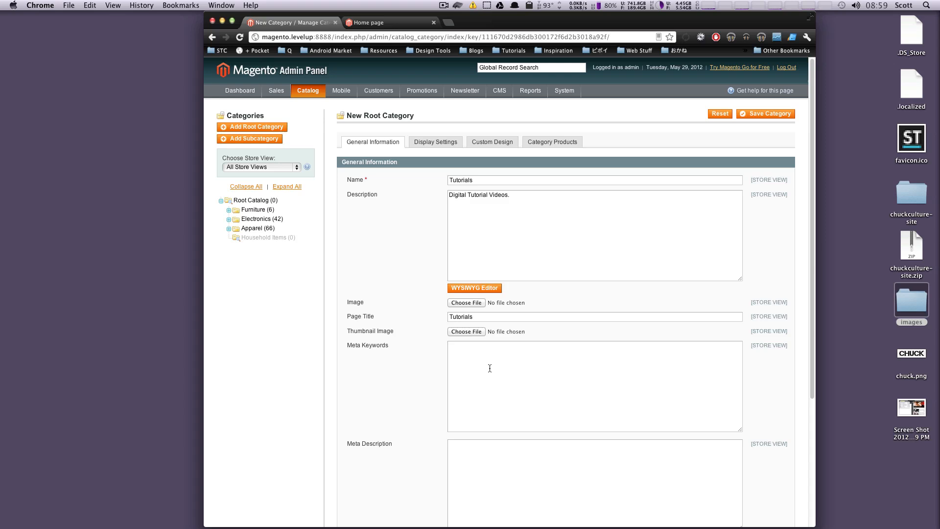
scroll(down, 3)
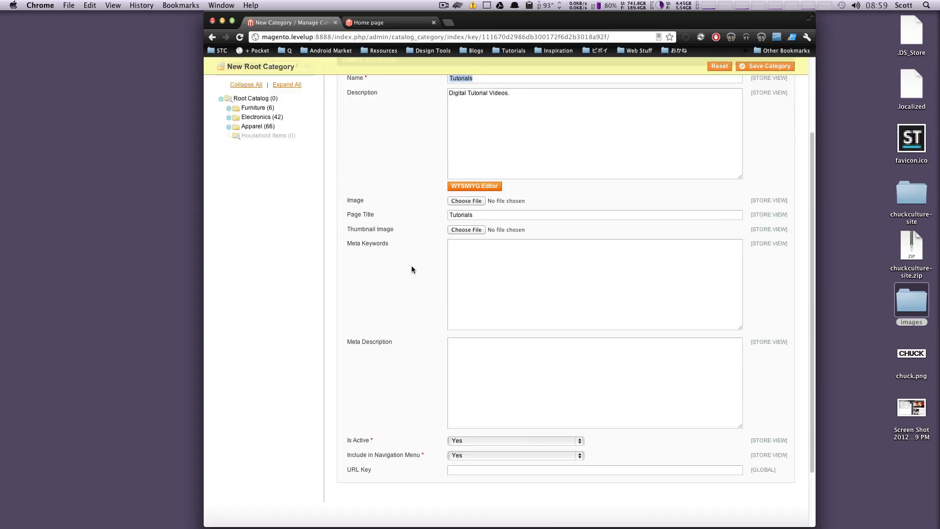
scroll(down, 3)
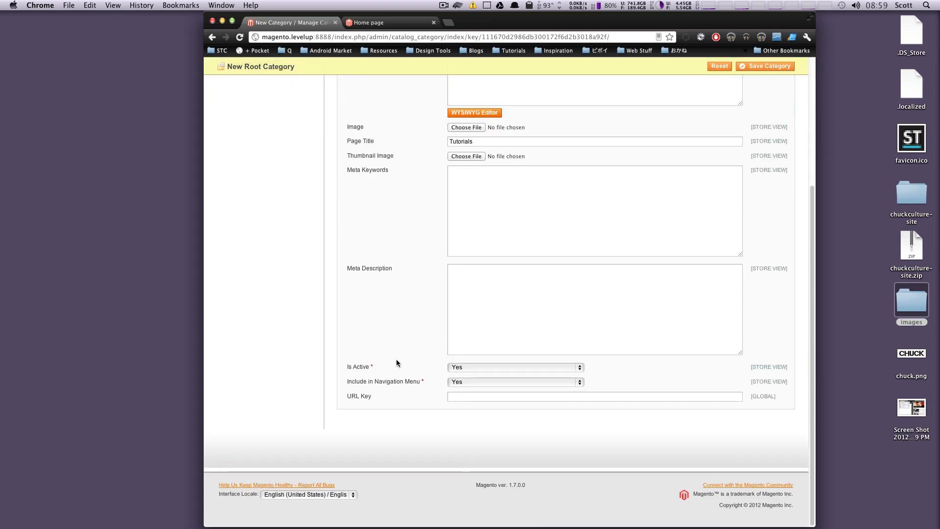
scroll(up, 3)
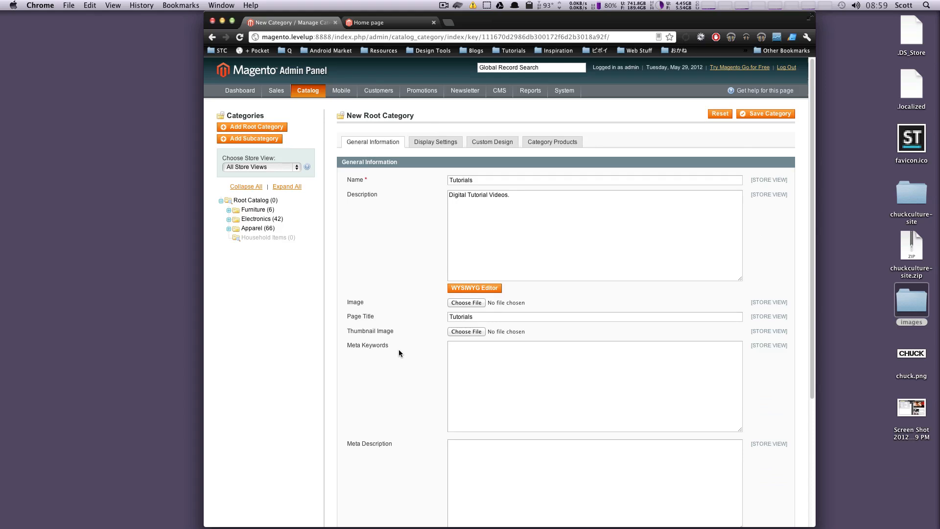
mouse_move(436, 141)
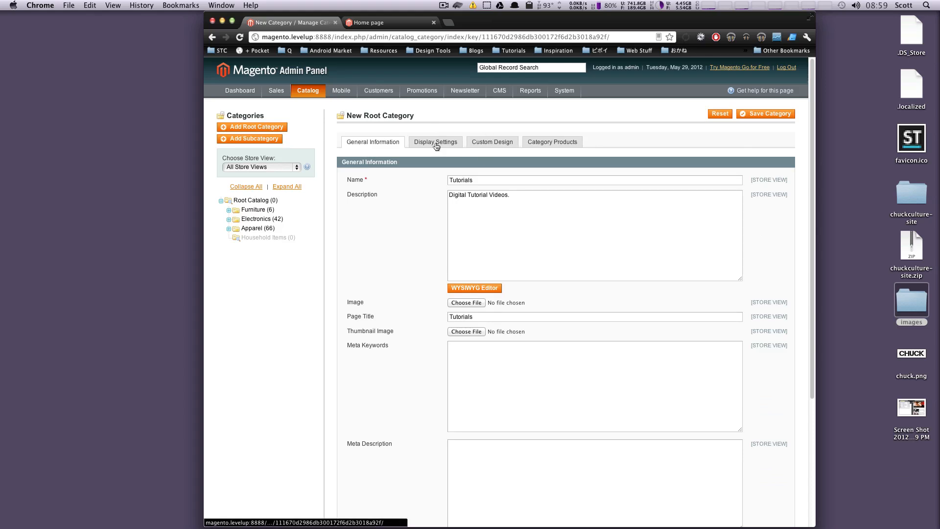
Step: In Display Settings keep Display Mode 'Products only', Is Anchor 'No' and no CMS block
click(435, 141)
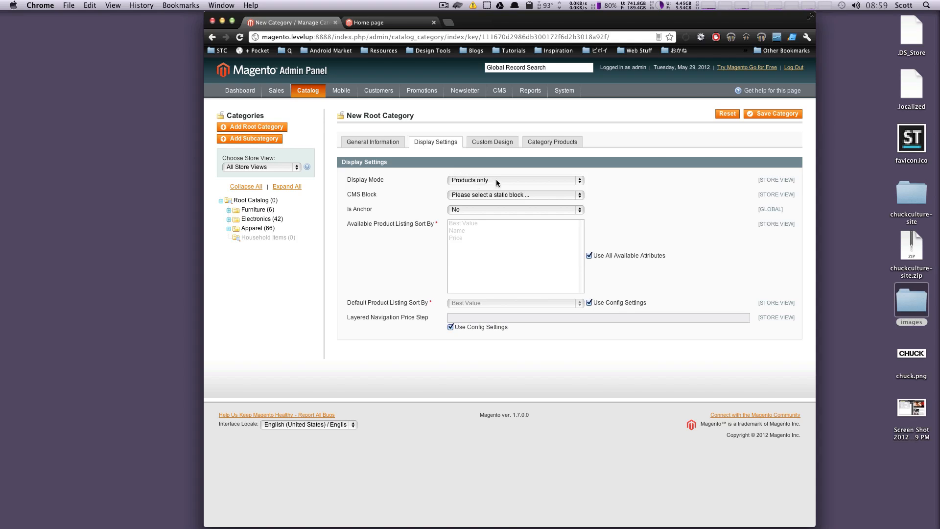
click(514, 194)
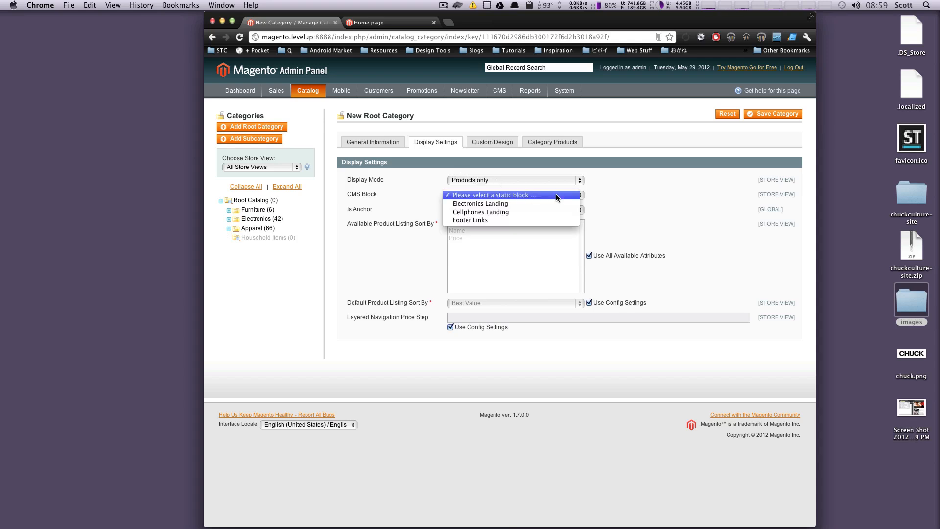
mouse_move(648, 210)
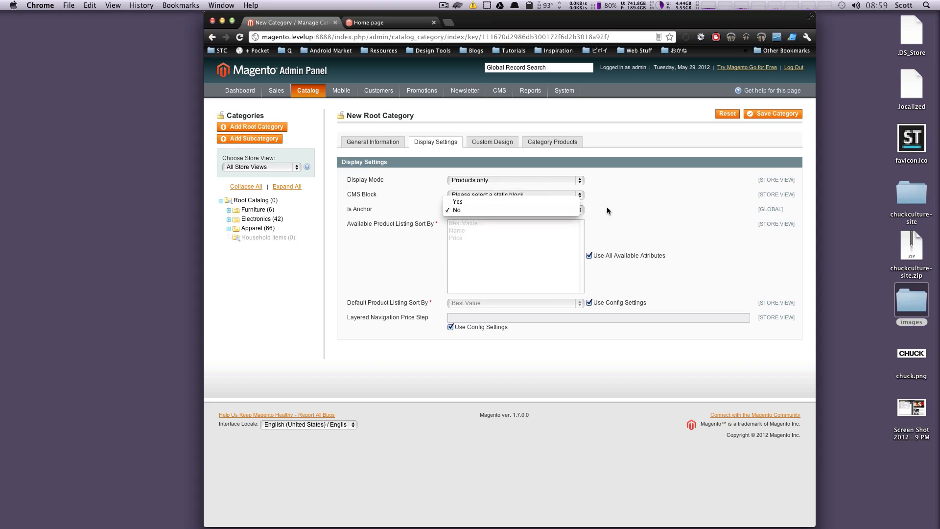
click(456, 209)
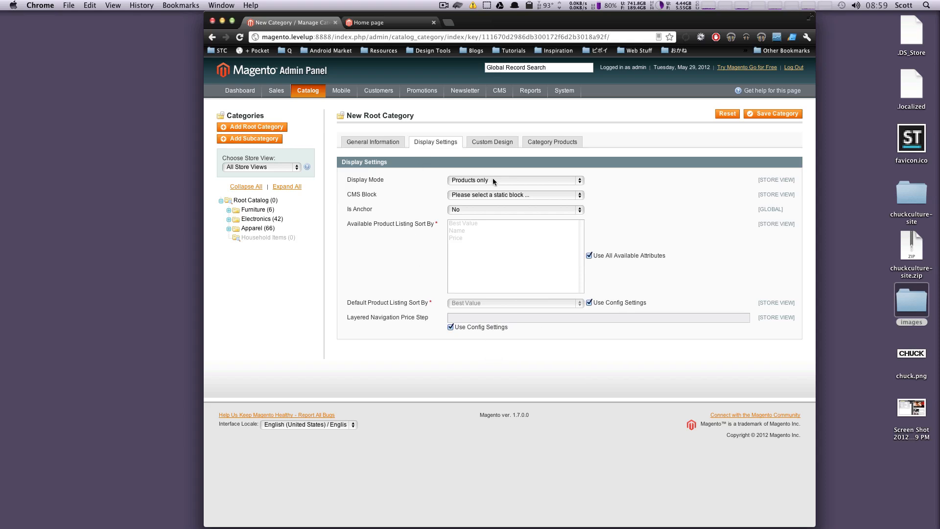
click(513, 180)
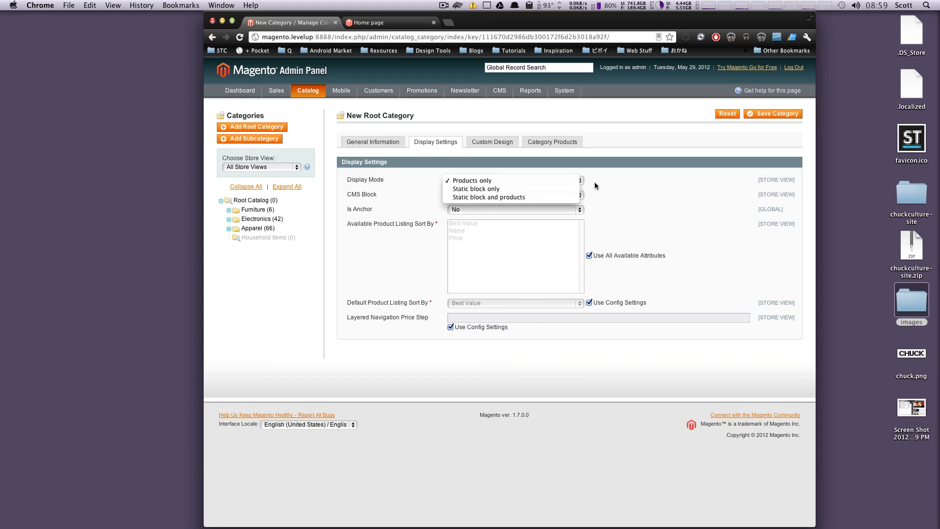
click(472, 180)
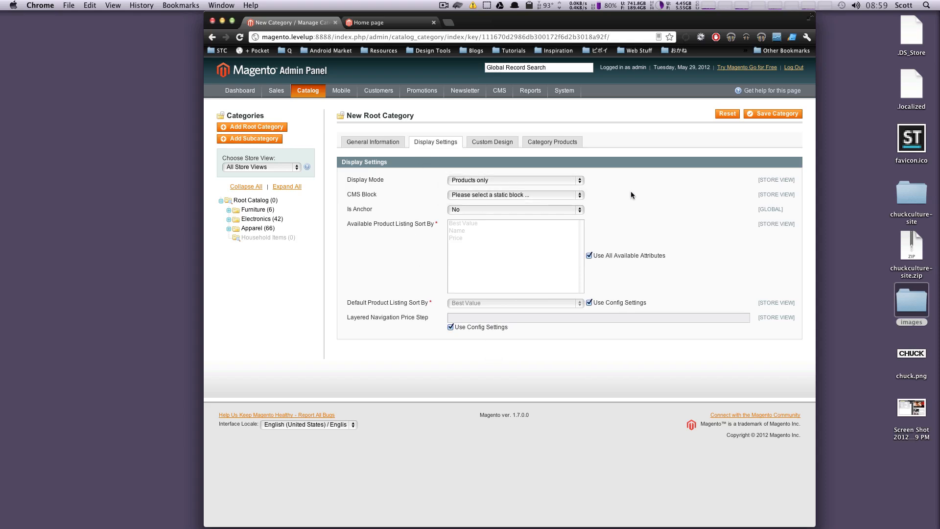
click(491, 141)
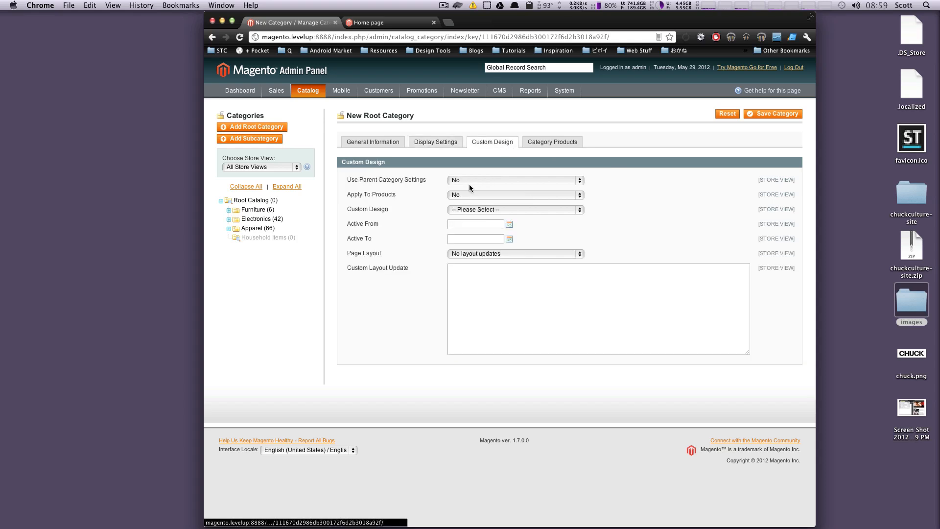
mouse_move(522, 203)
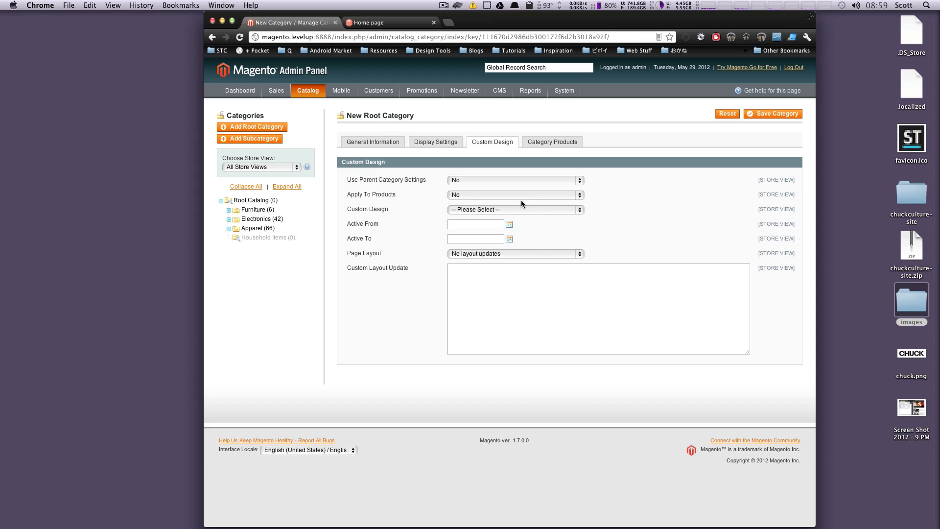
mouse_move(707, 273)
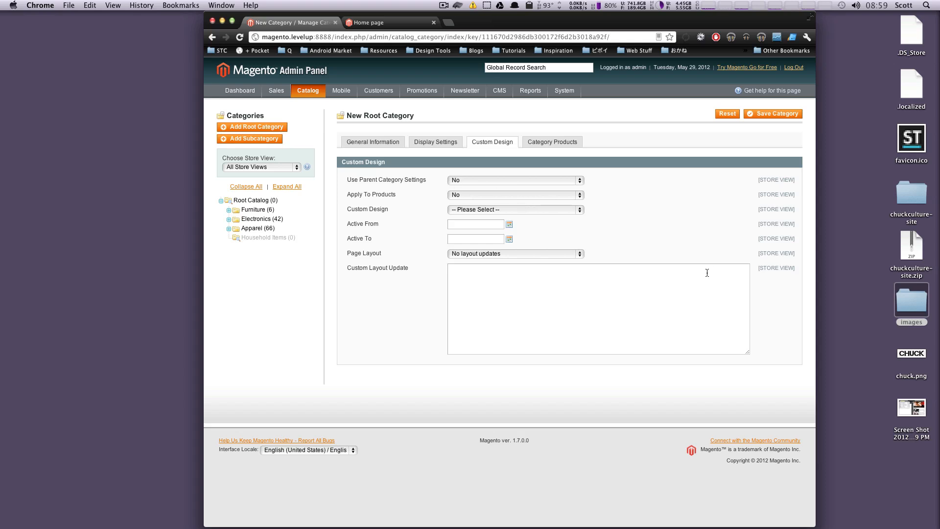
mouse_move(701, 277)
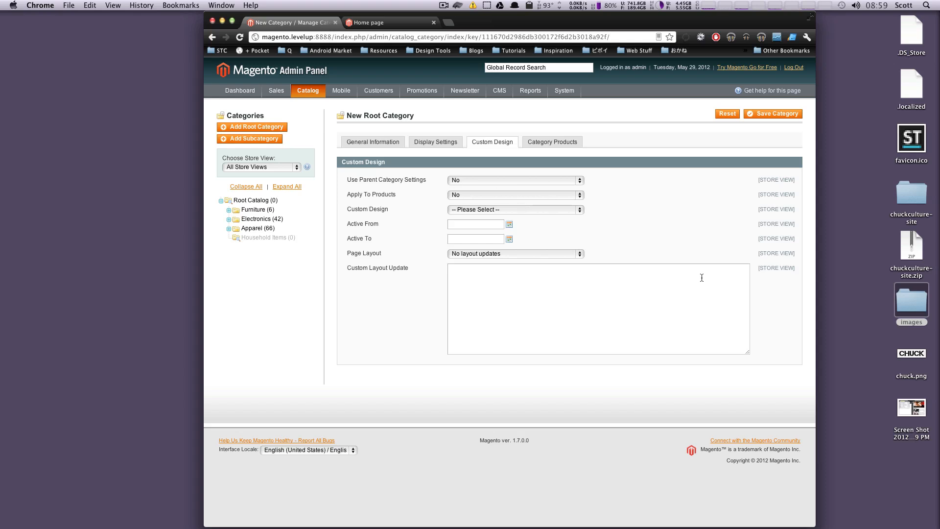
Step: Leave Custom Design at defaults and show the Category Products list of 120 records
click(530, 90)
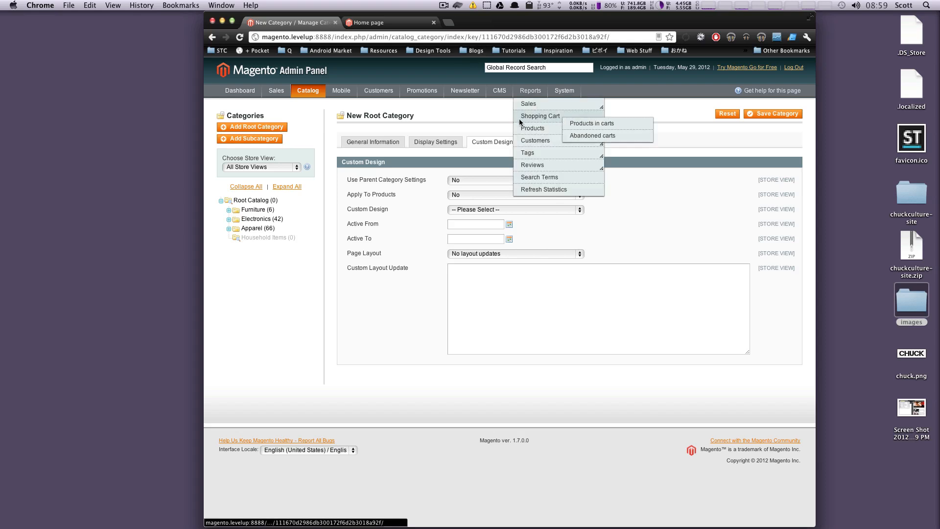
click(551, 140)
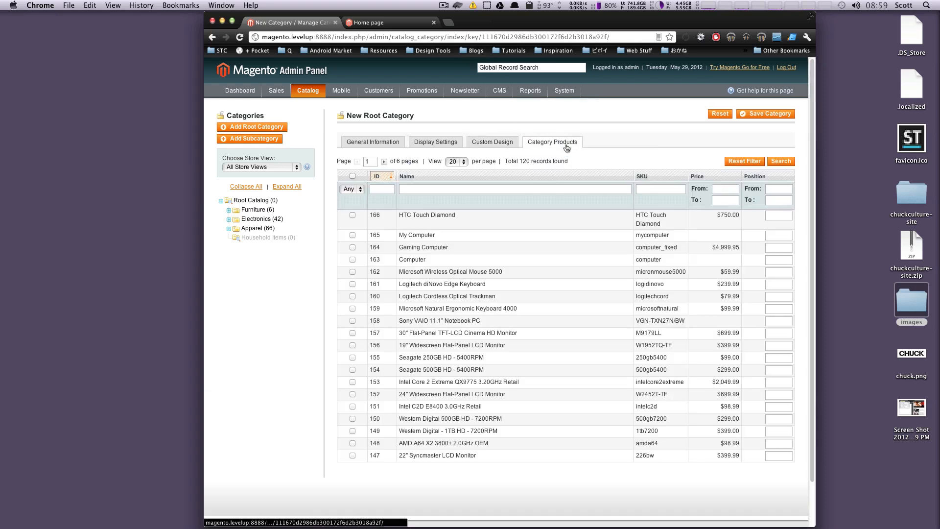
mouse_move(551, 287)
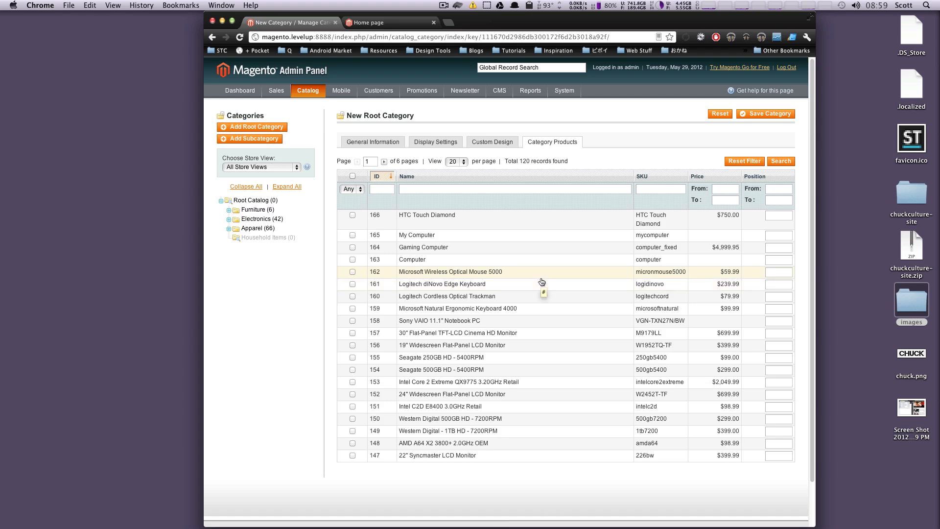
mouse_move(510, 287)
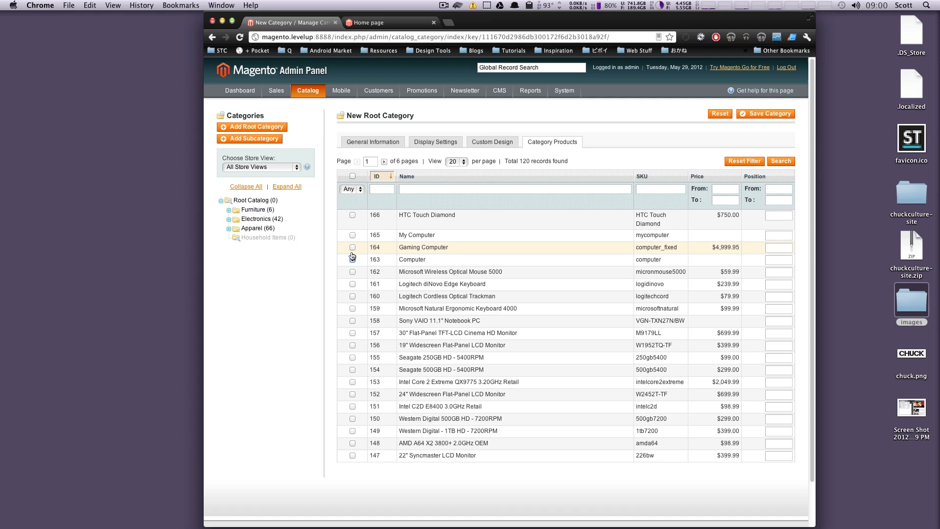
Step: Tick products 161–164 (Gaming Computer, Computer, mouse, keyboard) and save the Tutorials category
click(352, 258)
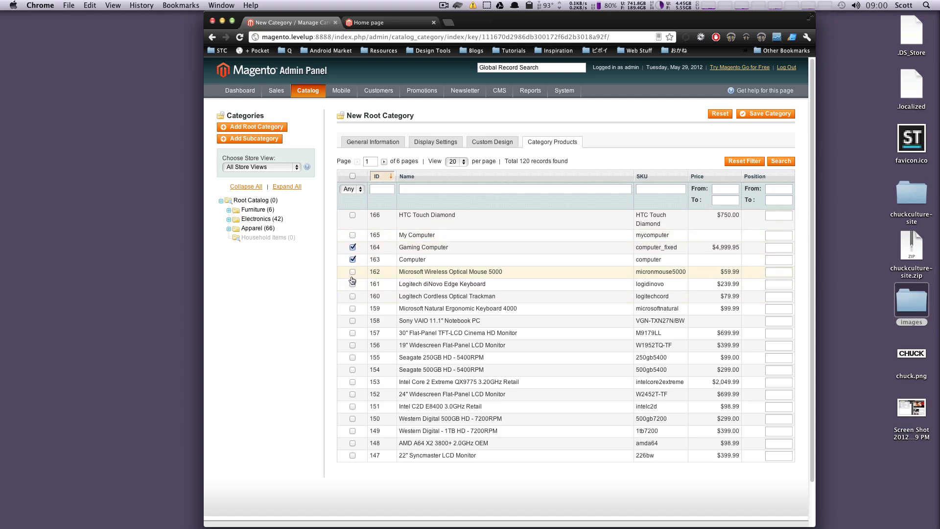
click(353, 284)
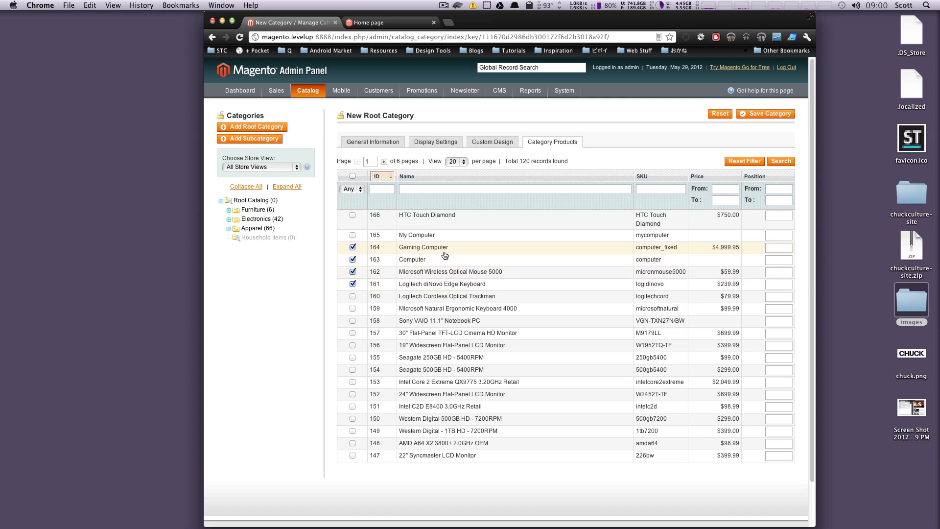
mouse_move(685, 131)
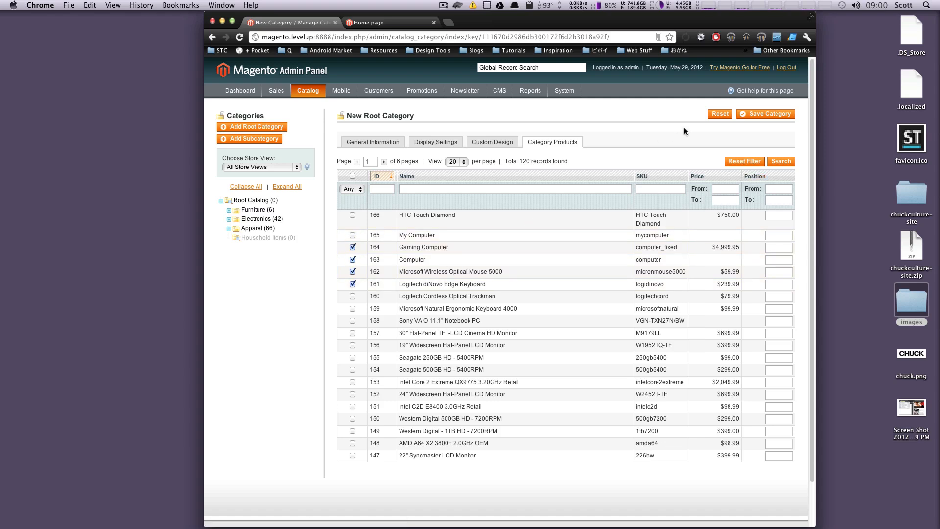
click(766, 114)
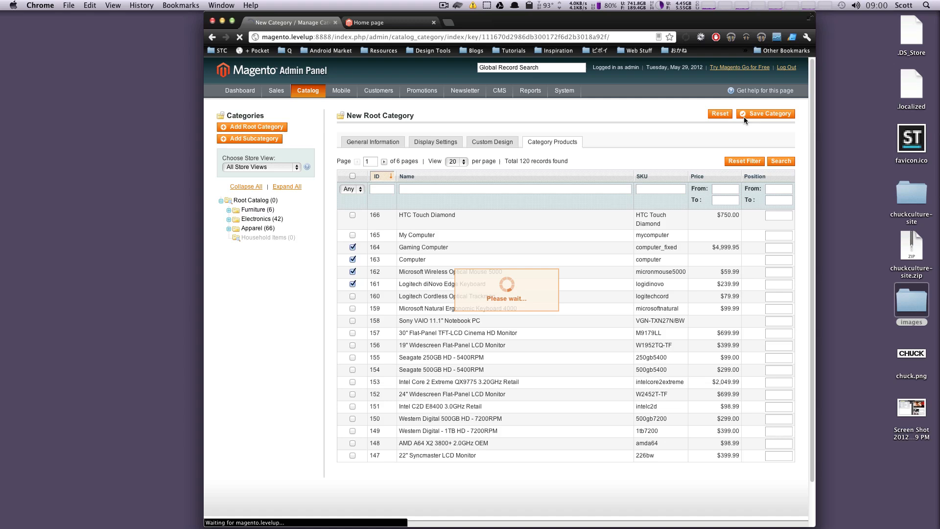
Step: Confirm the save so Tutorials (4) appears in the category tree with ID 35
click(769, 114)
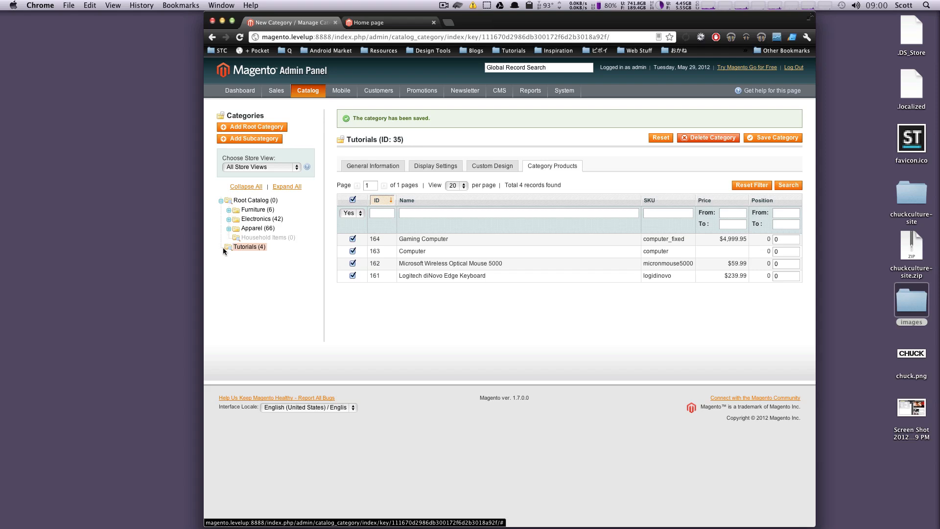
mouse_move(241, 245)
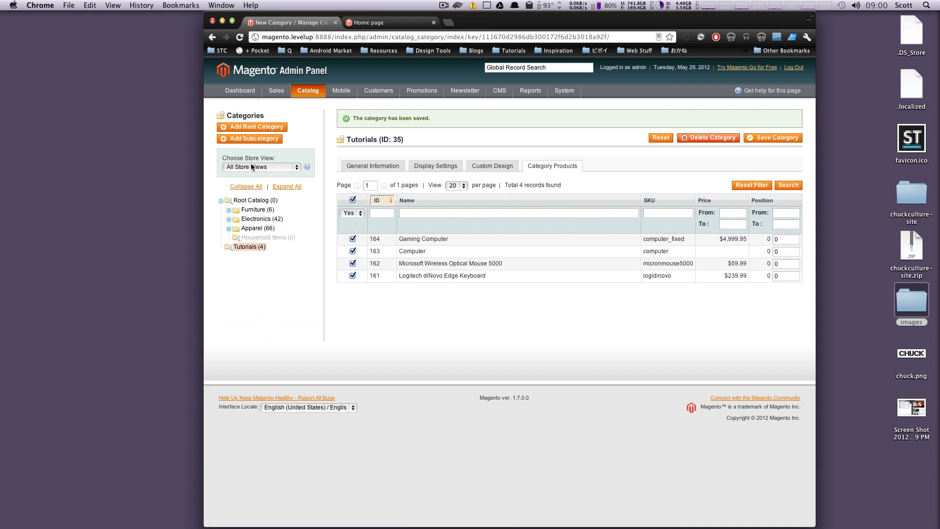
mouse_move(372, 169)
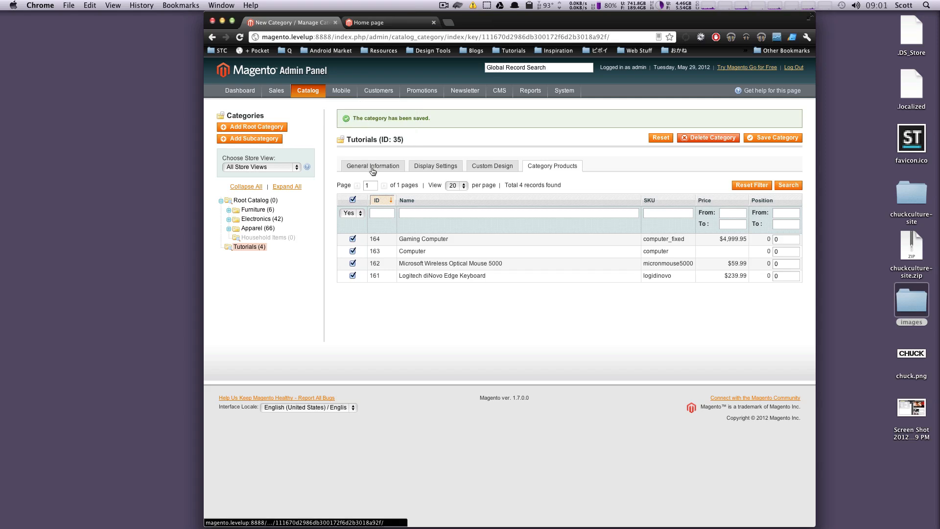
mouse_move(231, 249)
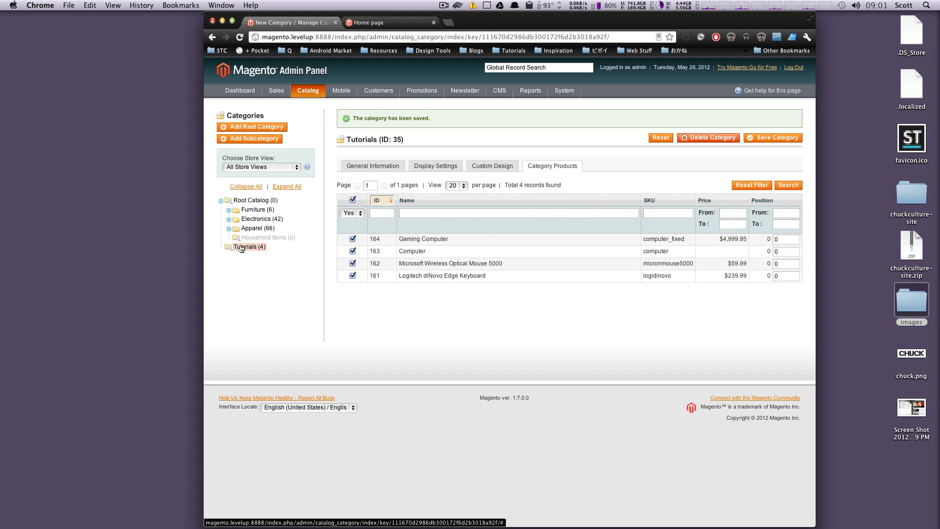
mouse_move(251, 244)
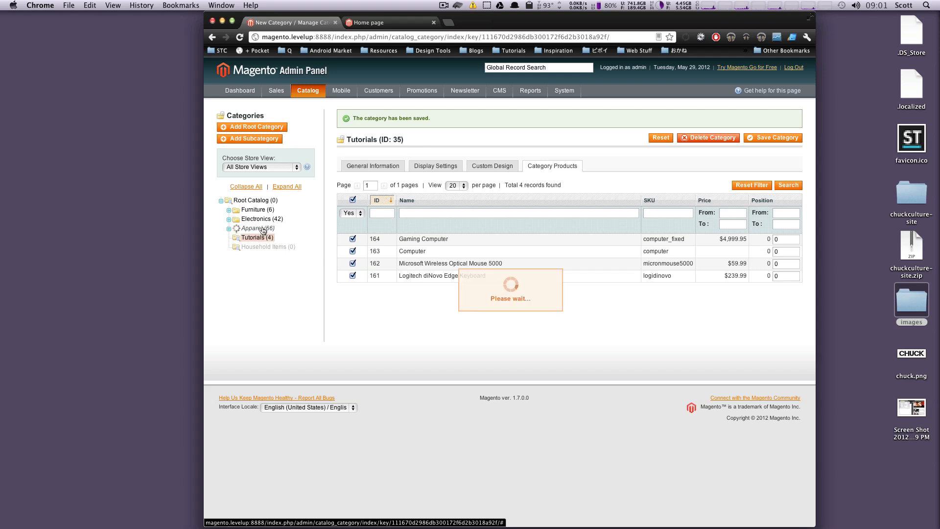
mouse_move(279, 239)
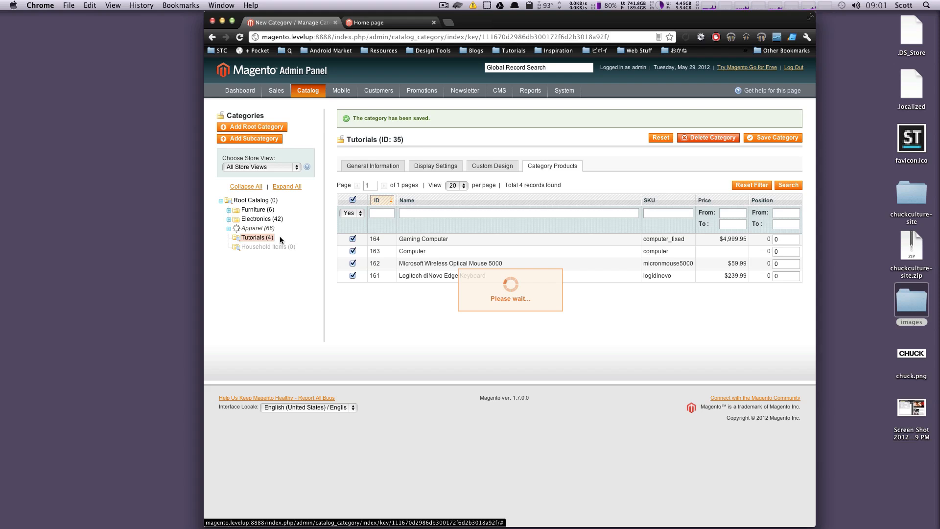
Step: Drag Tutorials under Root Catalog beside Furniture, Electronics and Apparel, then view the storefront
click(229, 228)
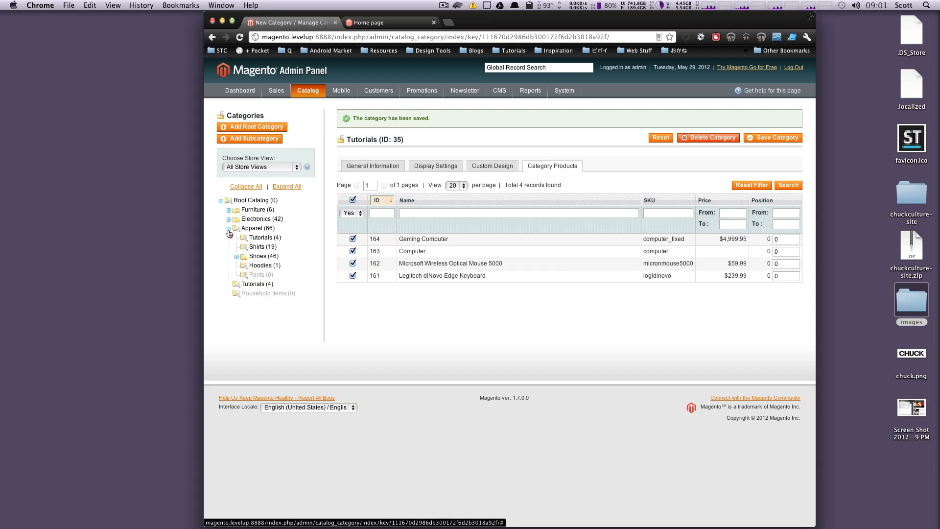
click(229, 228)
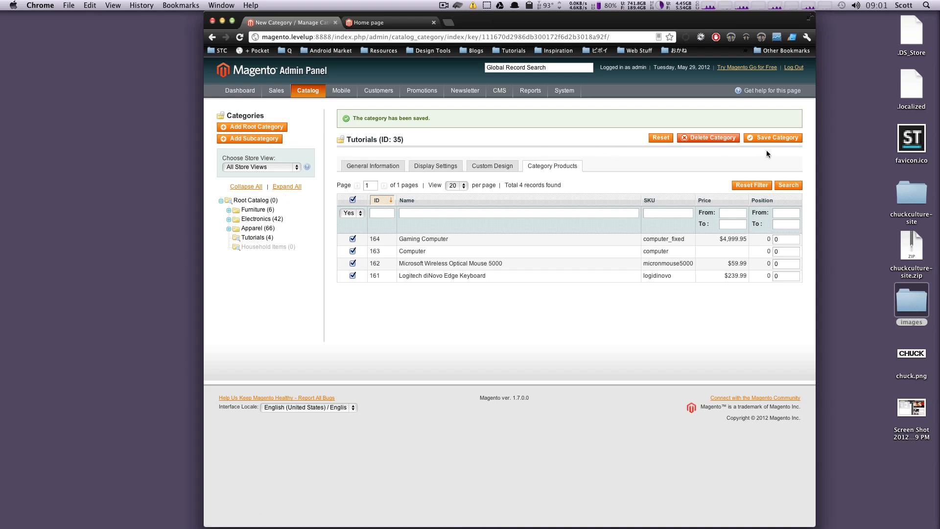
mouse_move(709, 137)
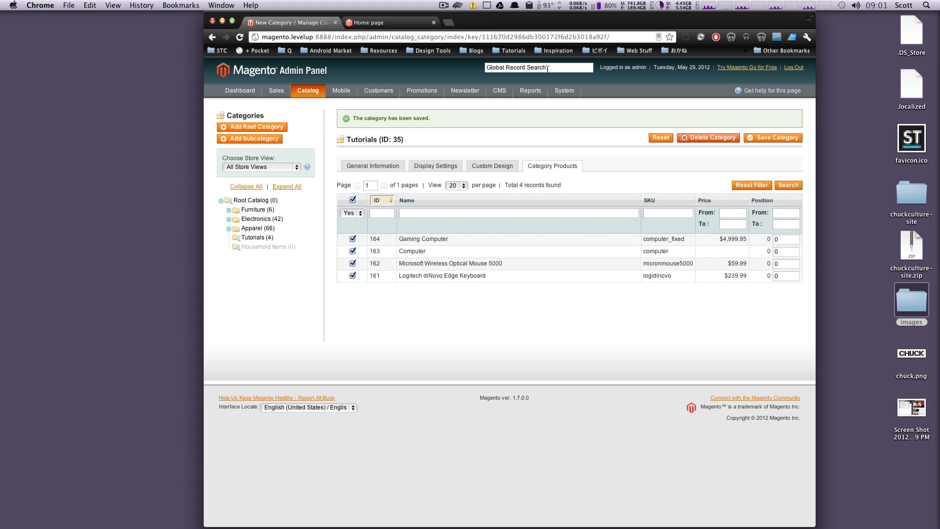
click(368, 23)
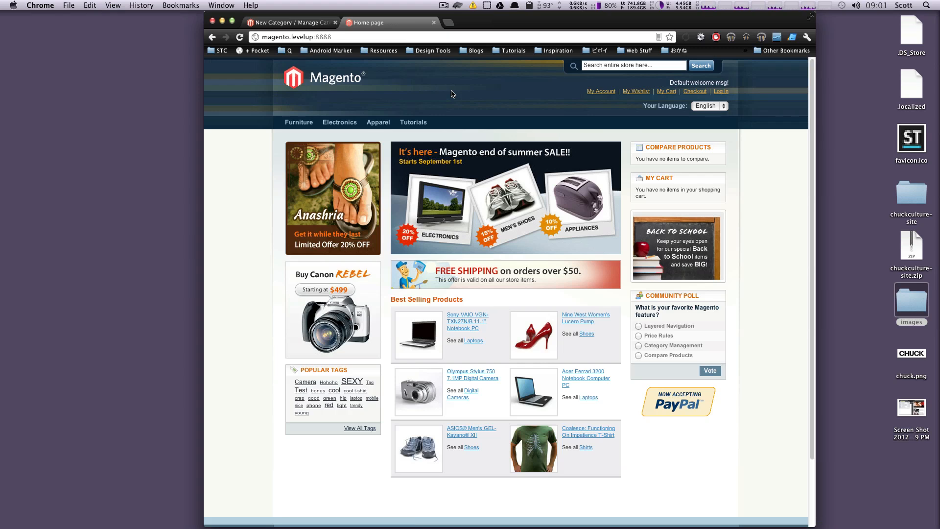
mouse_move(413, 123)
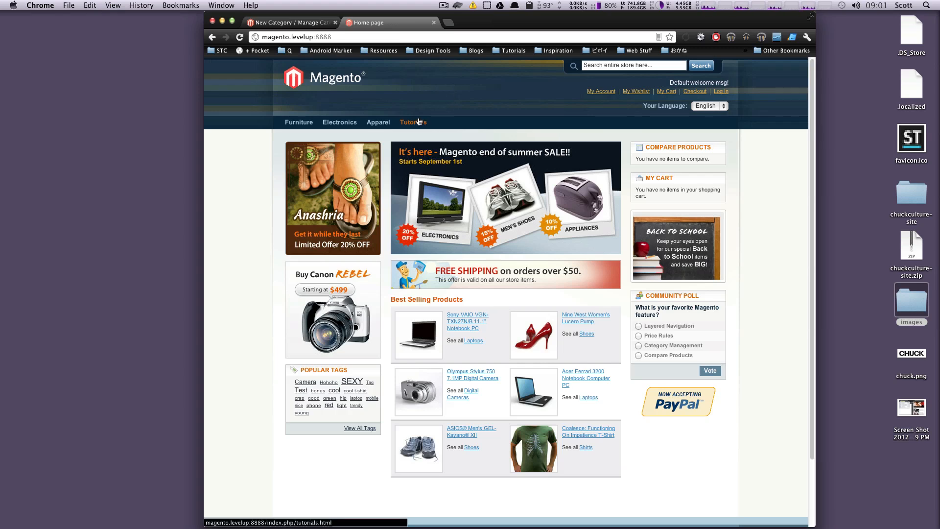
mouse_move(417, 124)
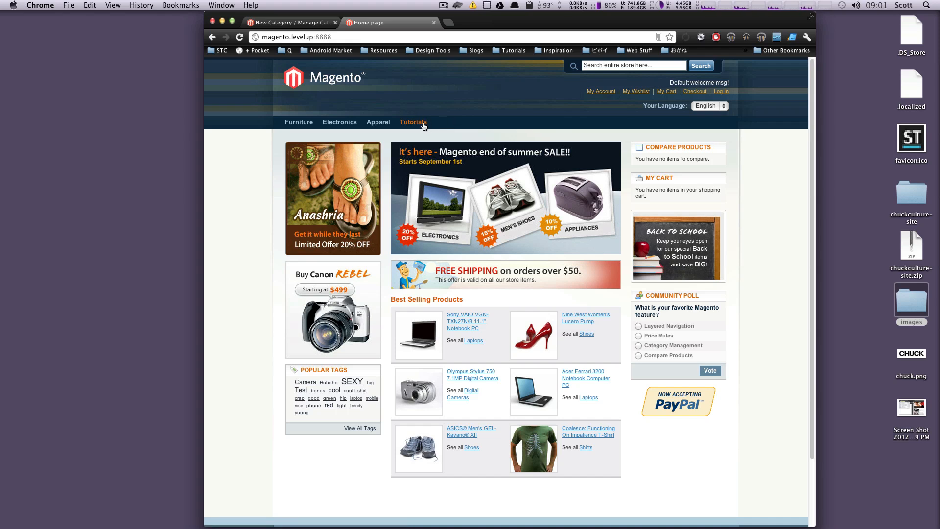
Step: Open the storefront Tutorials page to verify its four products, then return to category admin
click(412, 122)
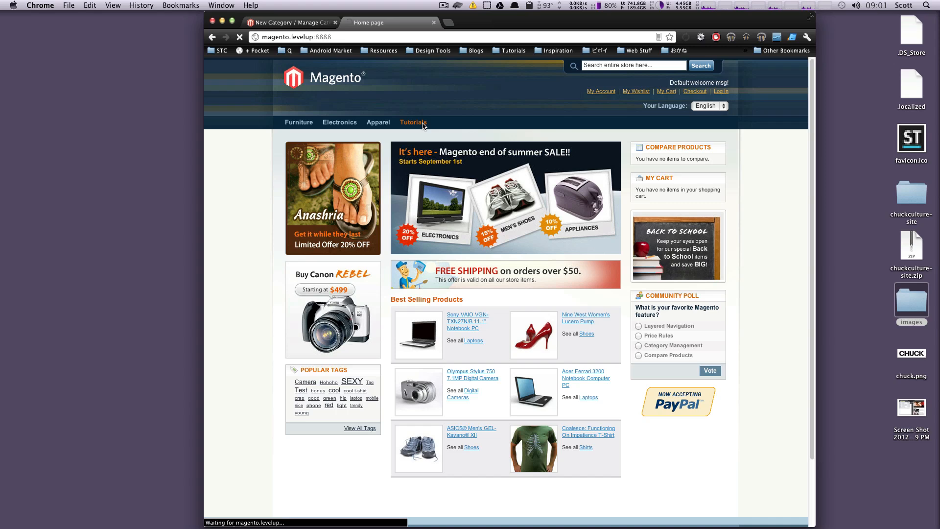
click(413, 123)
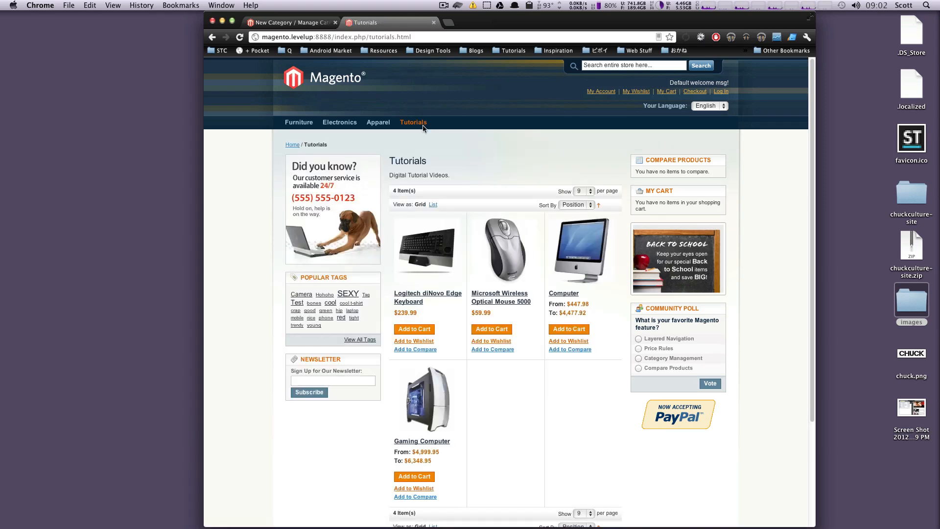
mouse_move(552, 266)
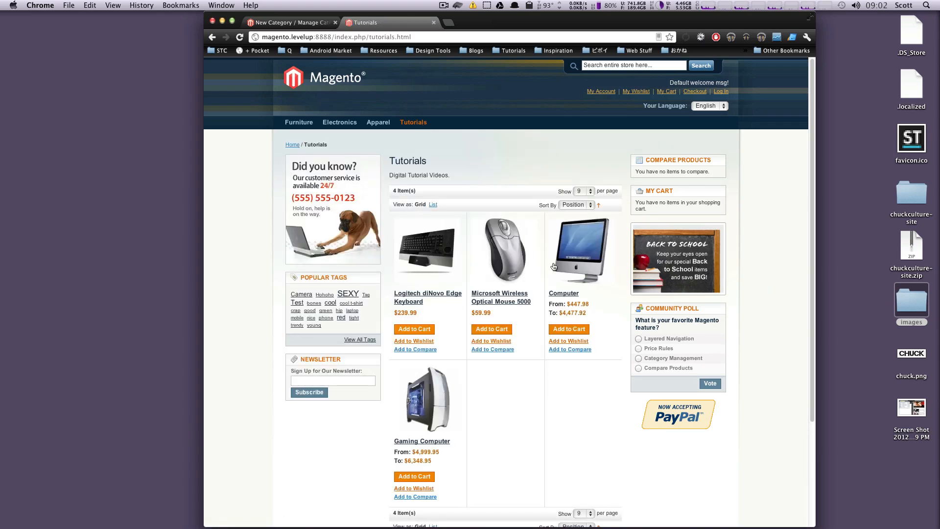
mouse_move(442, 271)
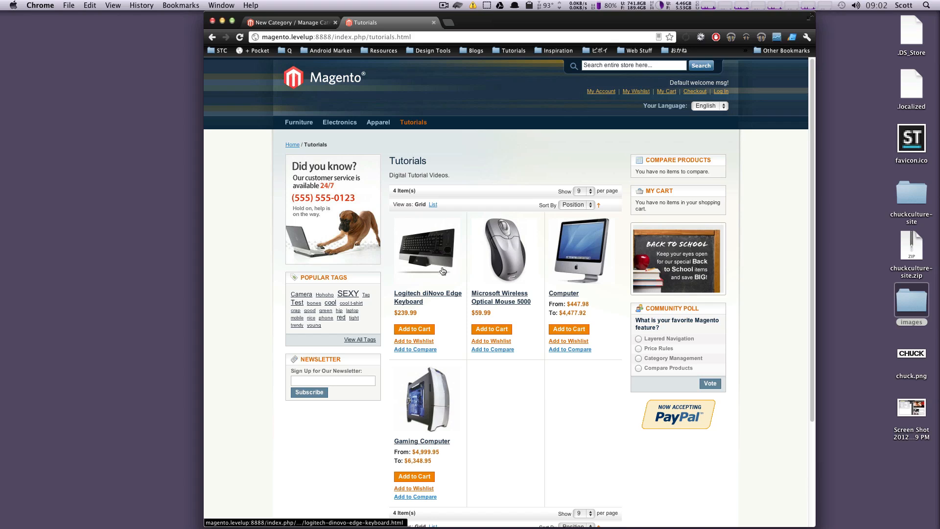
mouse_move(589, 190)
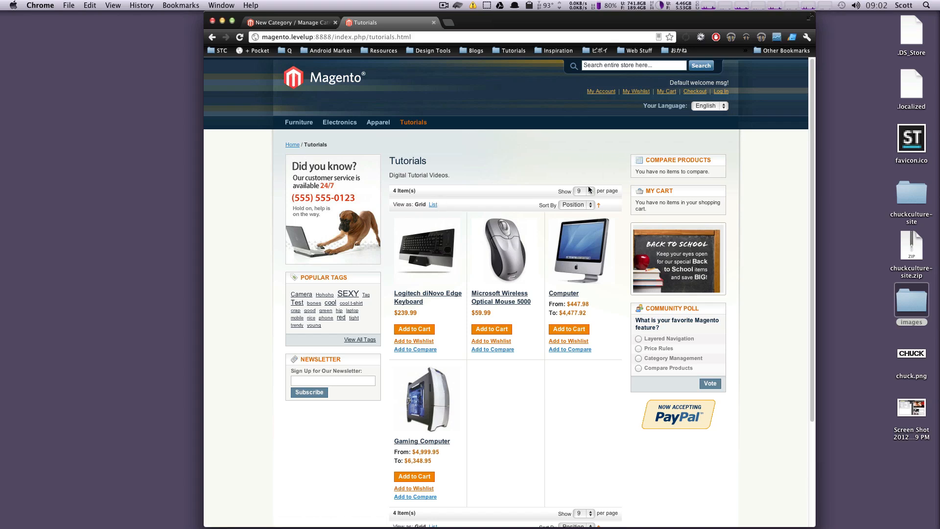
mouse_move(395, 67)
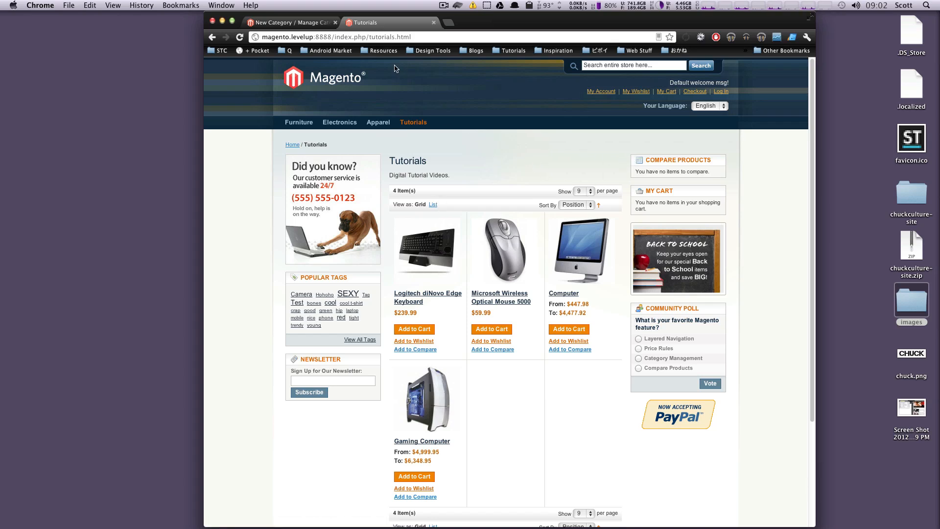
mouse_move(503, 252)
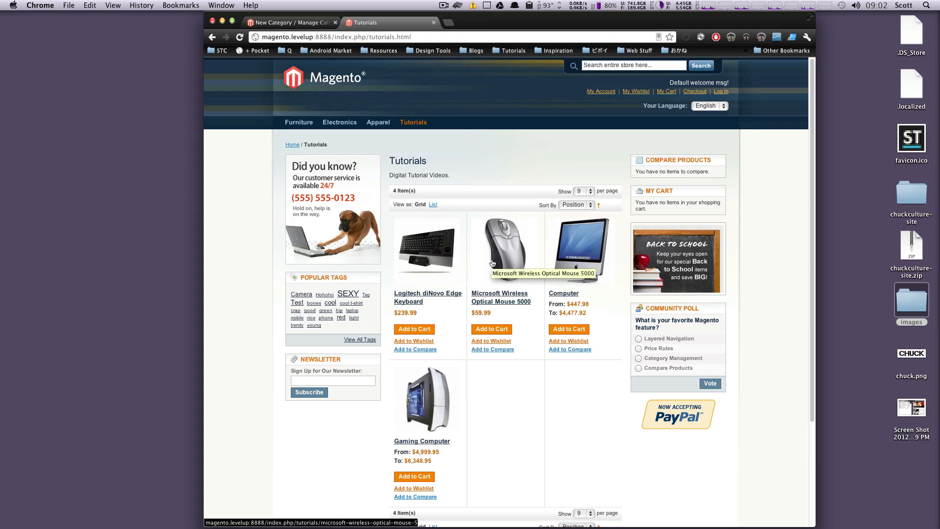
mouse_move(604, 212)
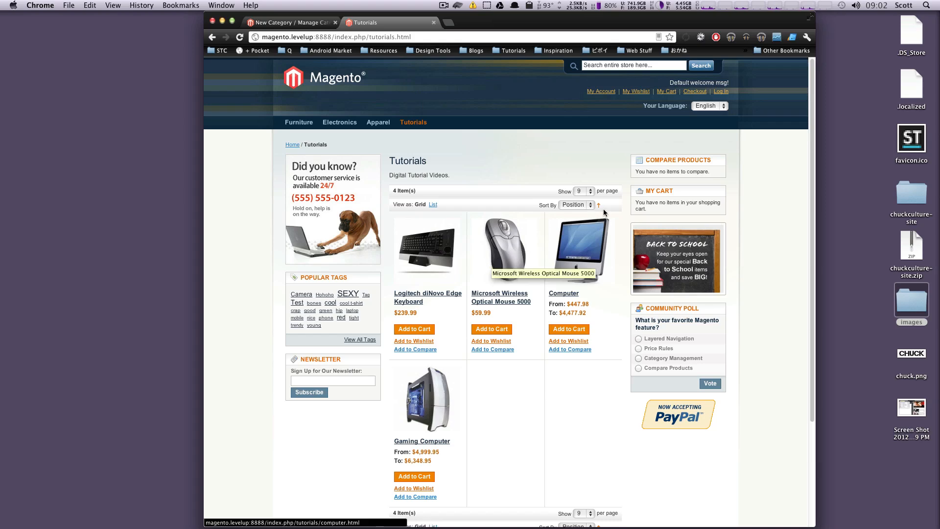
click(287, 22)
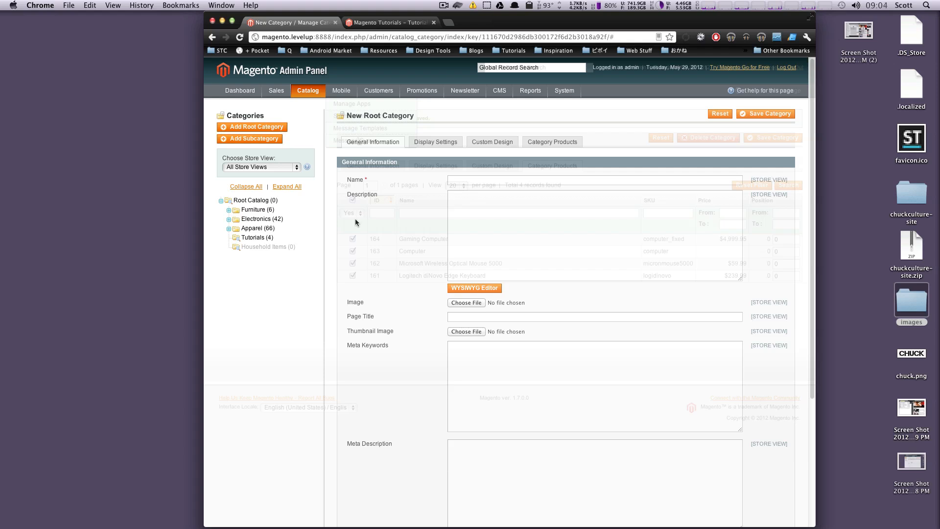
Step: Start a new subcategory under Tutorials named 'Magento Tutorials'
click(254, 237)
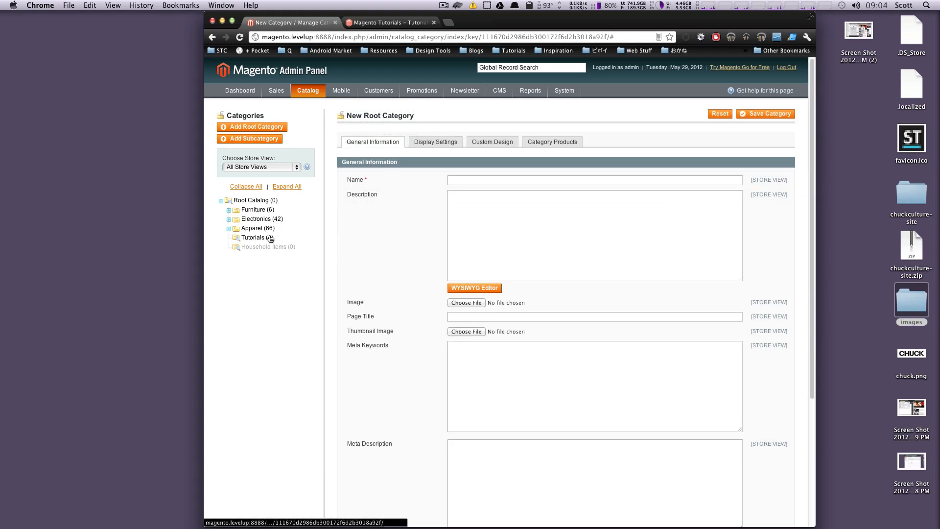
click(253, 237)
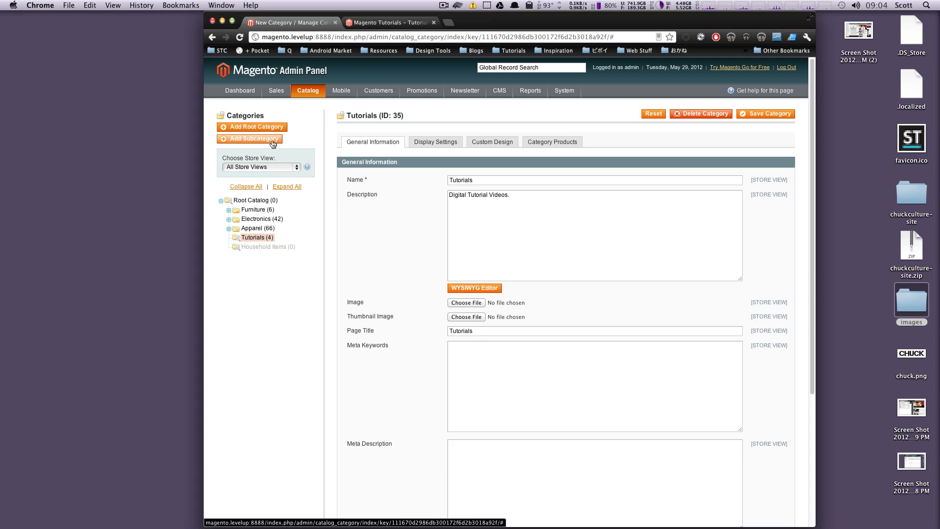
click(252, 138)
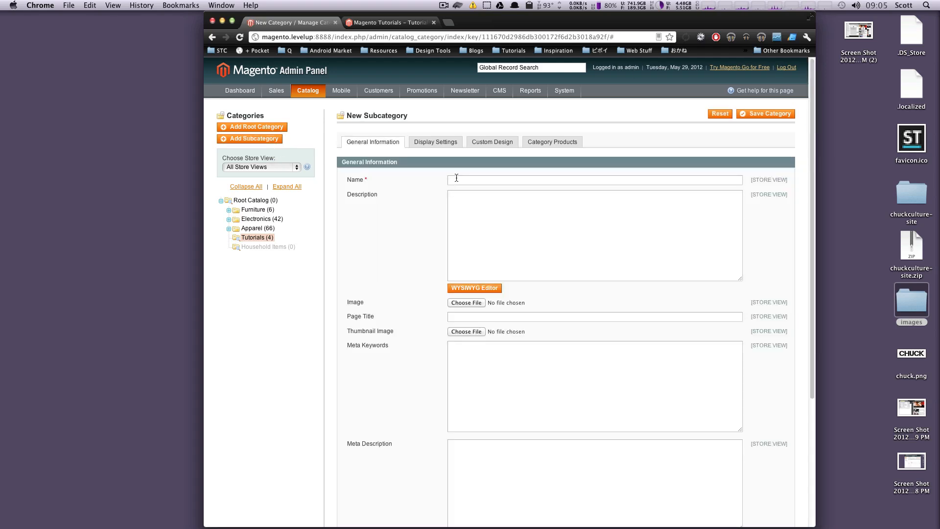
text(Magento Tutorials)
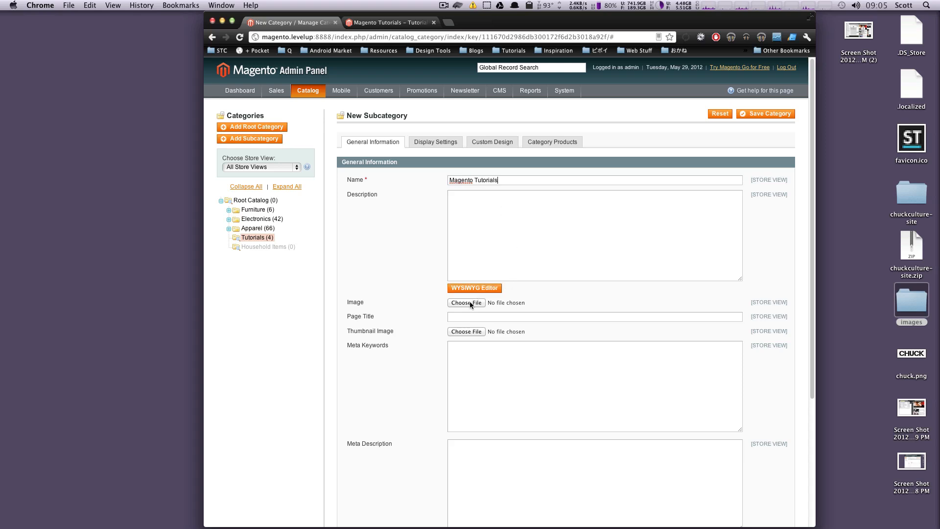
Step: Attach the recent screenshot as the subcategory's category image
click(466, 302)
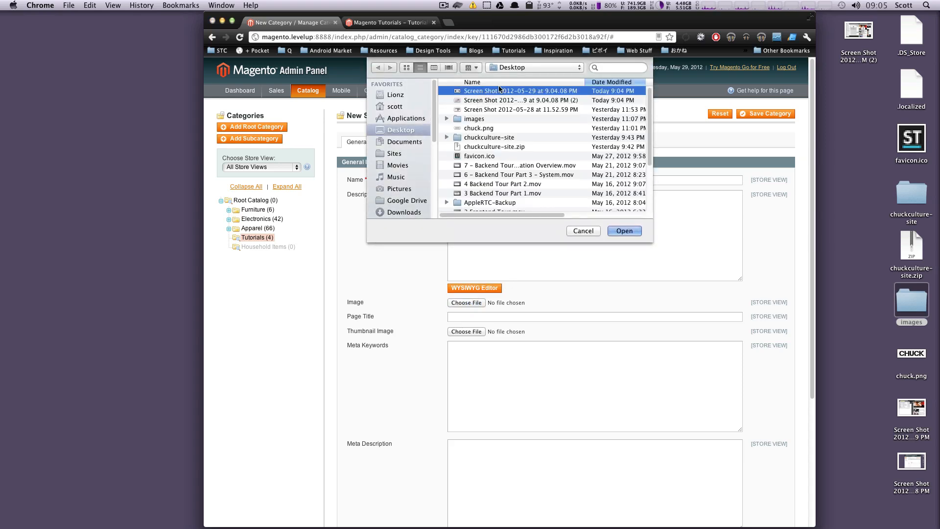
click(623, 231)
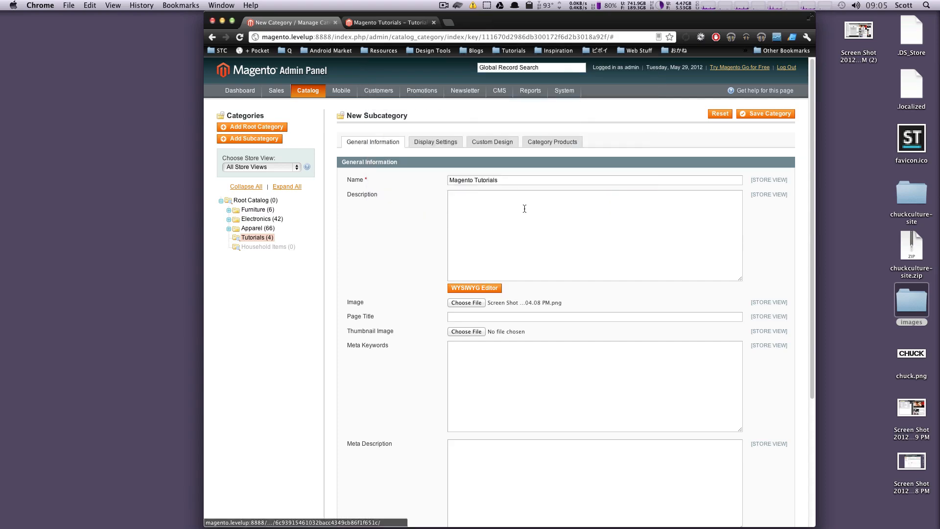
scroll(down, 3)
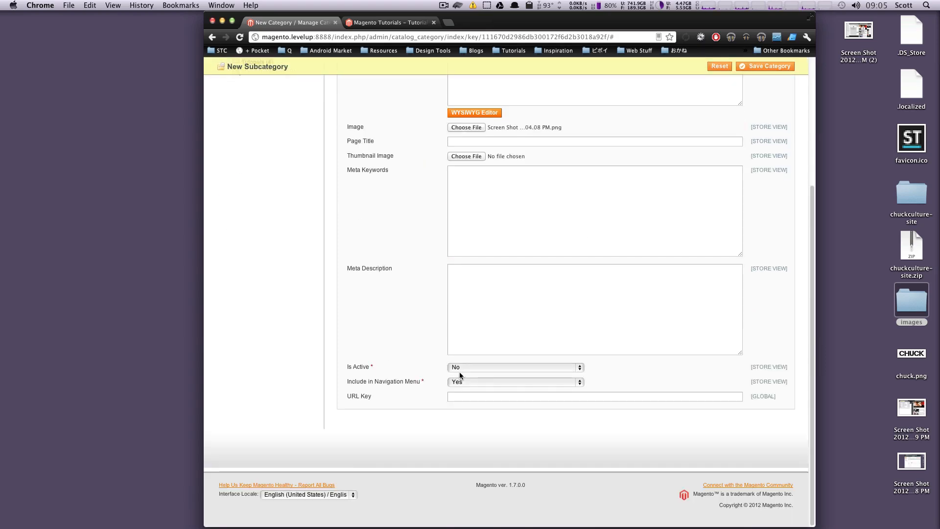
scroll(up, 3)
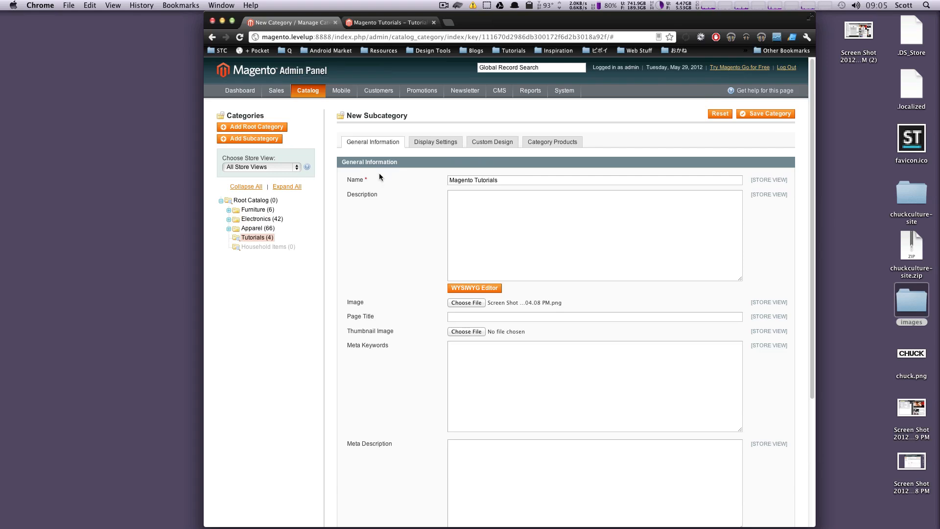
scroll(down, 3)
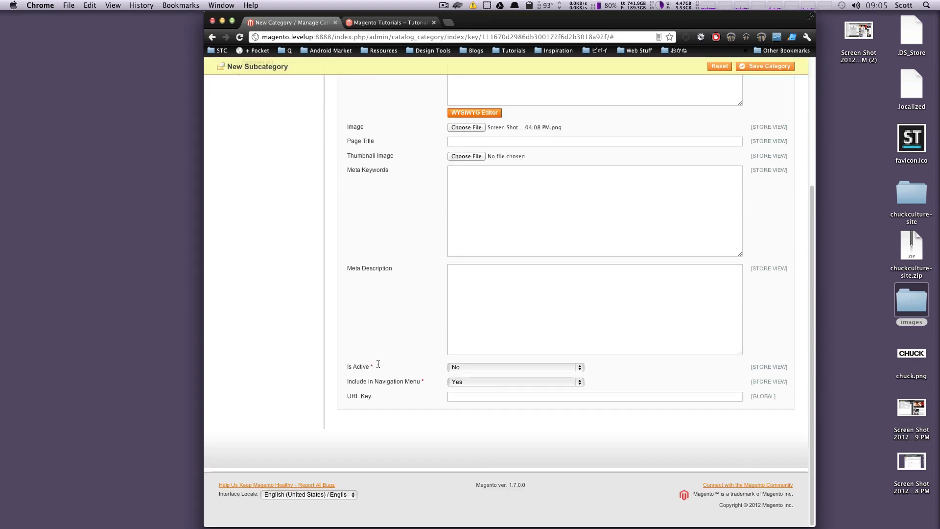
Step: Set Is Active to Yes and keep the subcategory included in the navigation menu
click(514, 367)
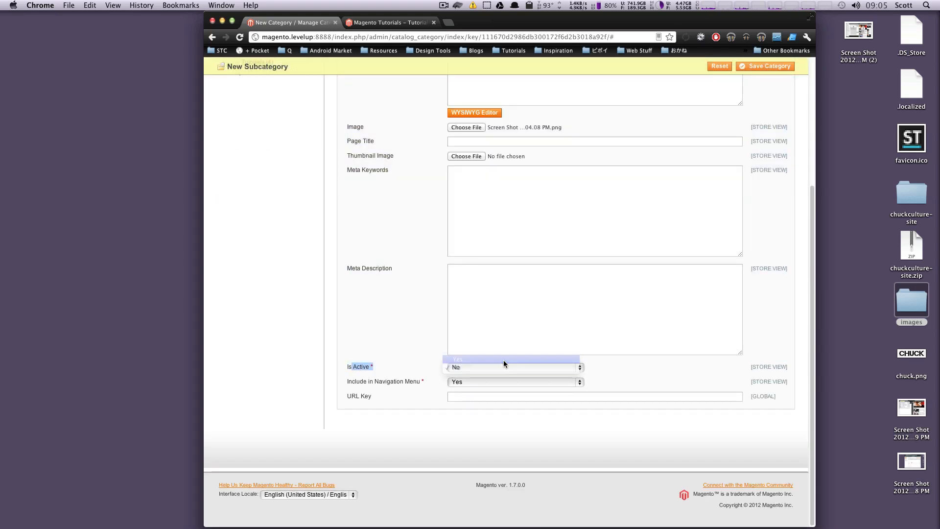
click(458, 359)
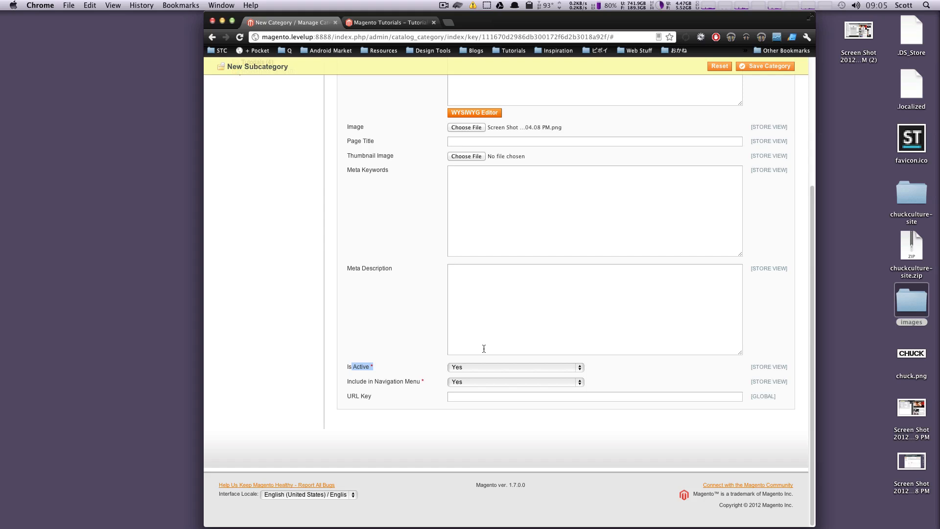
click(512, 381)
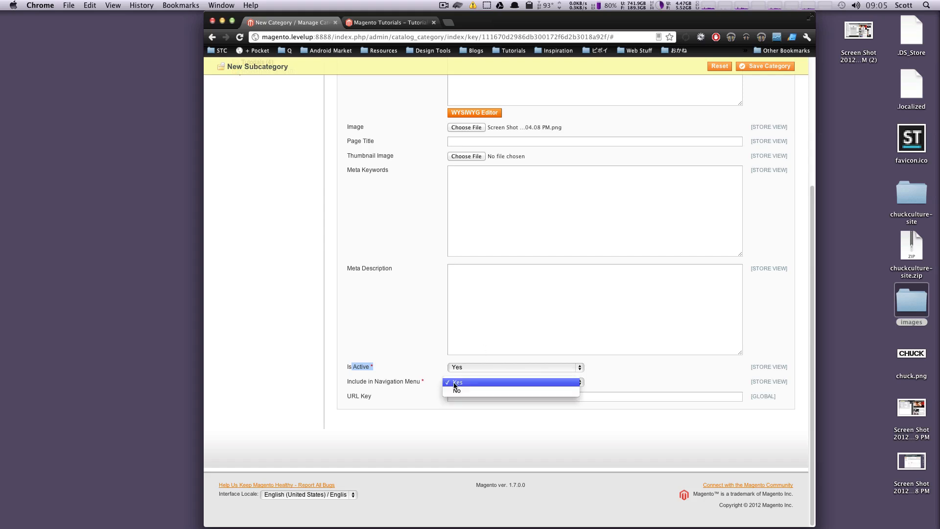
scroll(up, 3)
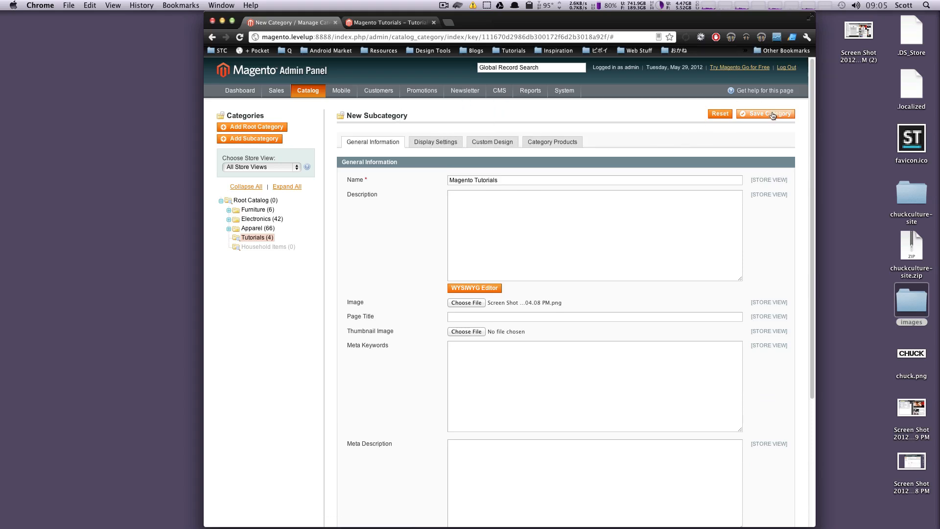
Step: Save Magento Tutorials so it nests under Tutorials in the category tree
click(767, 113)
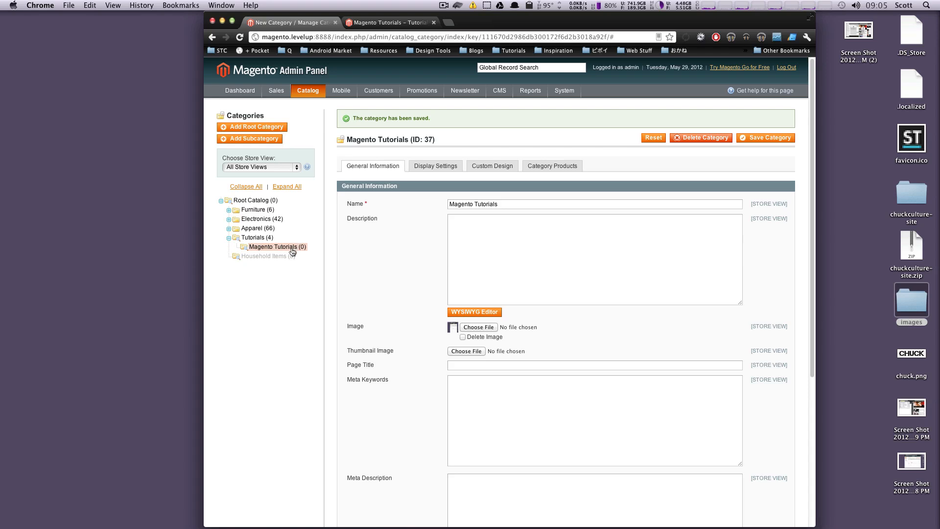
mouse_move(271, 240)
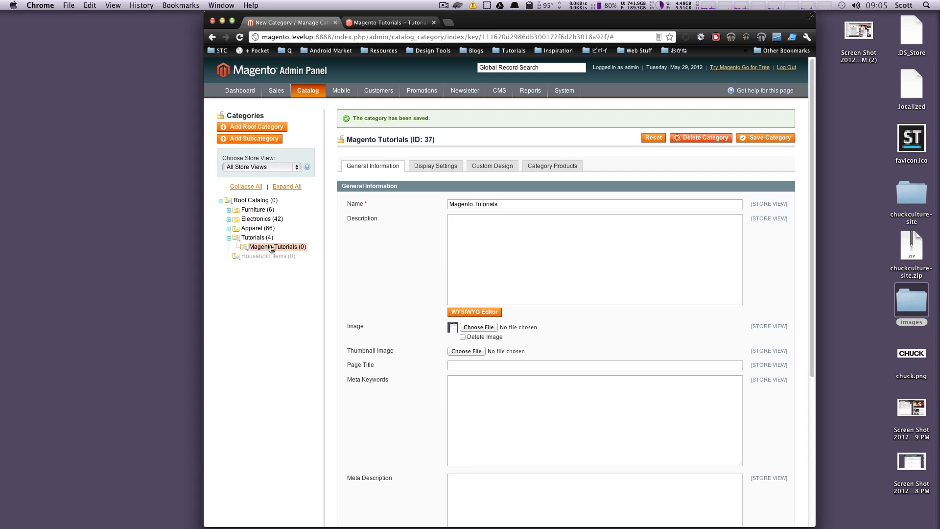
mouse_move(389, 150)
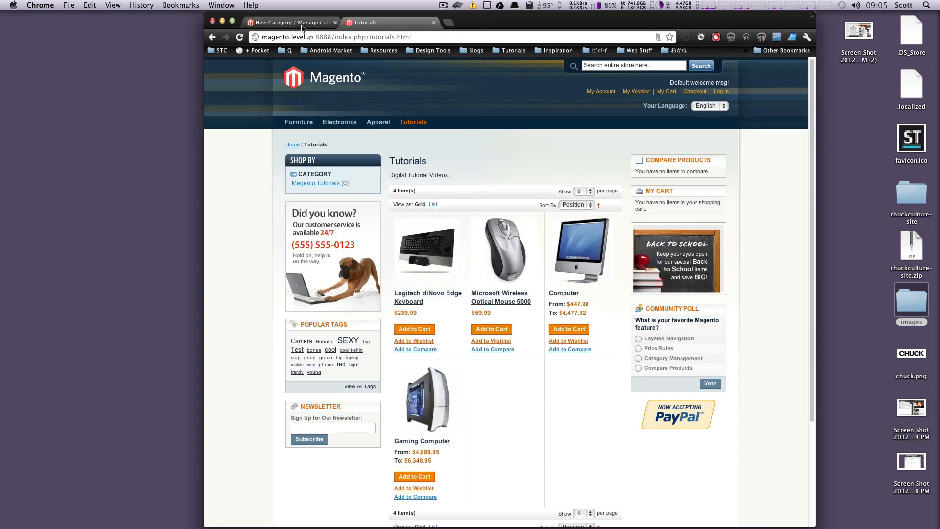
Step: Reload the storefront Tutorials page to show Magento Tutorials (0) alongside its four products
click(364, 23)
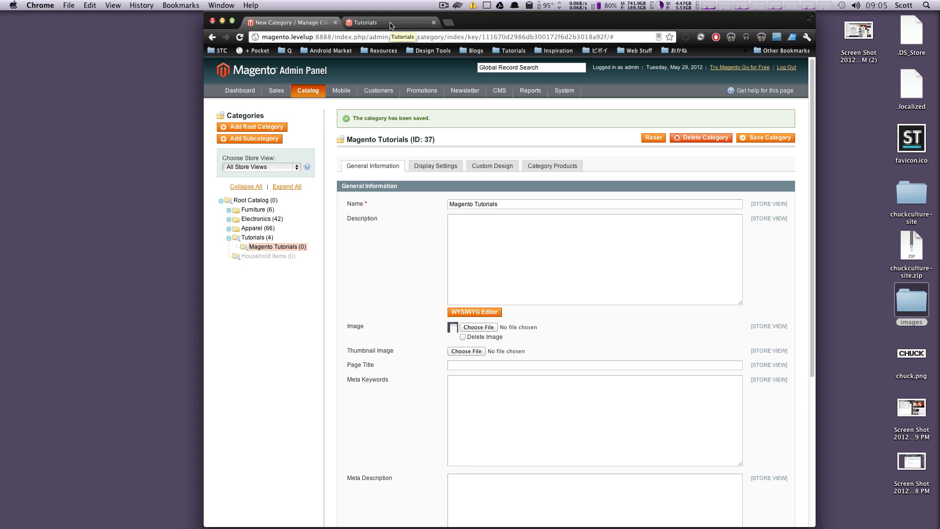
click(364, 23)
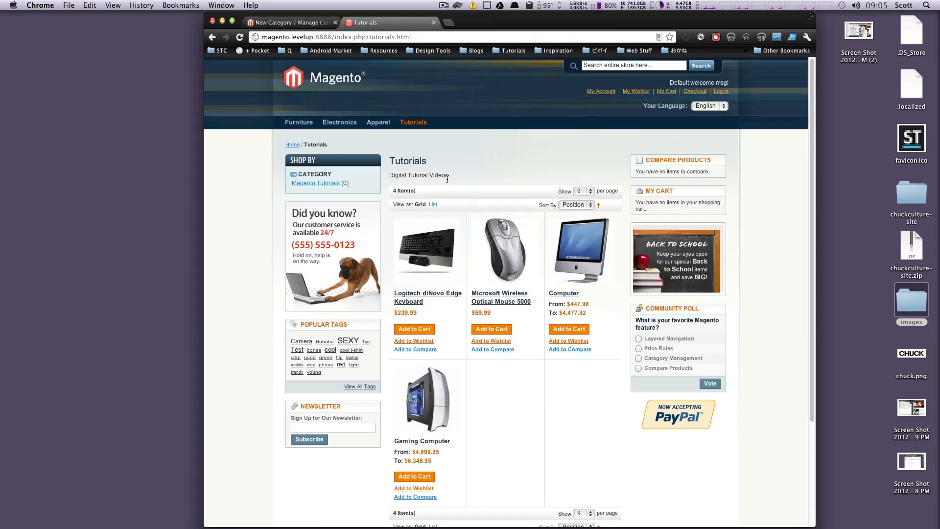
mouse_move(414, 122)
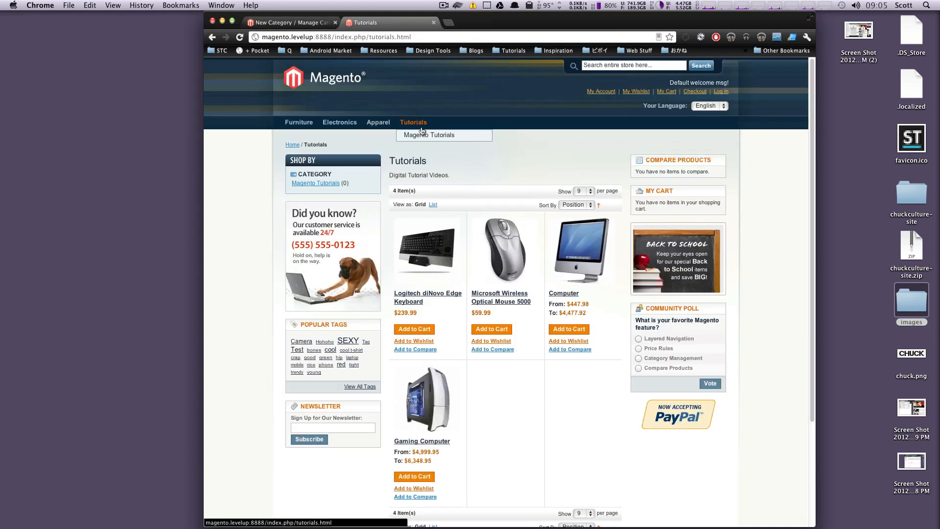
mouse_move(428, 135)
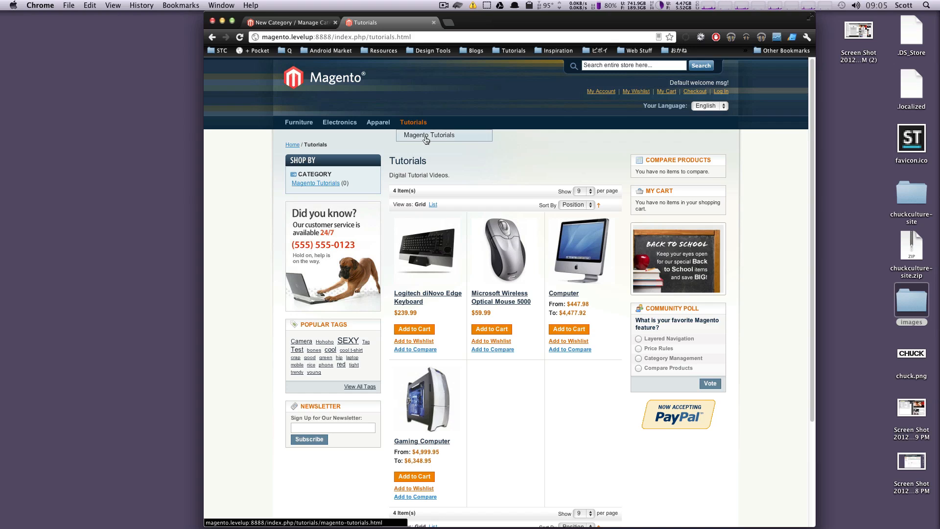
mouse_move(319, 163)
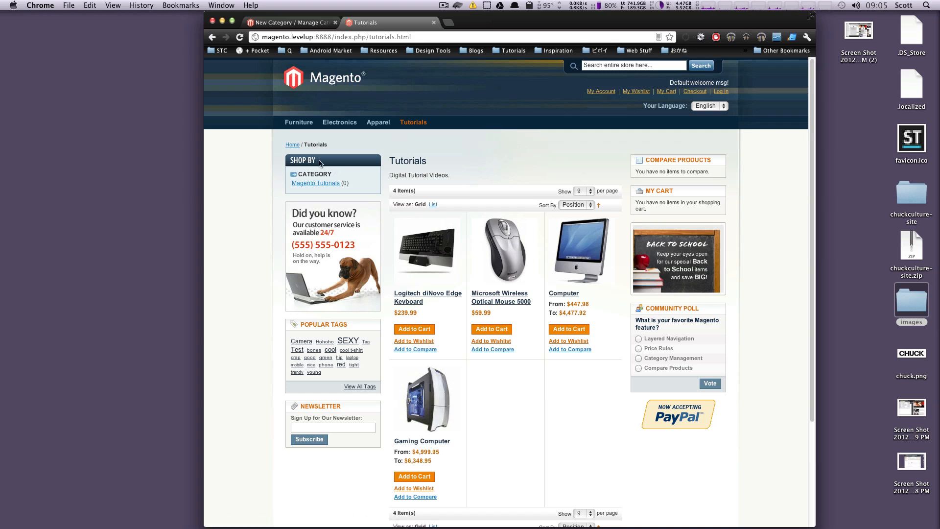
mouse_move(315, 183)
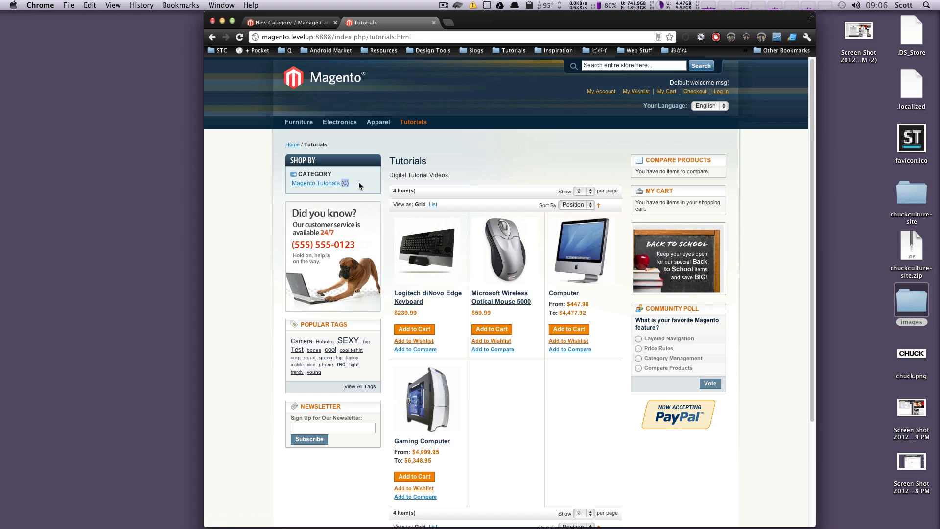
mouse_move(340, 182)
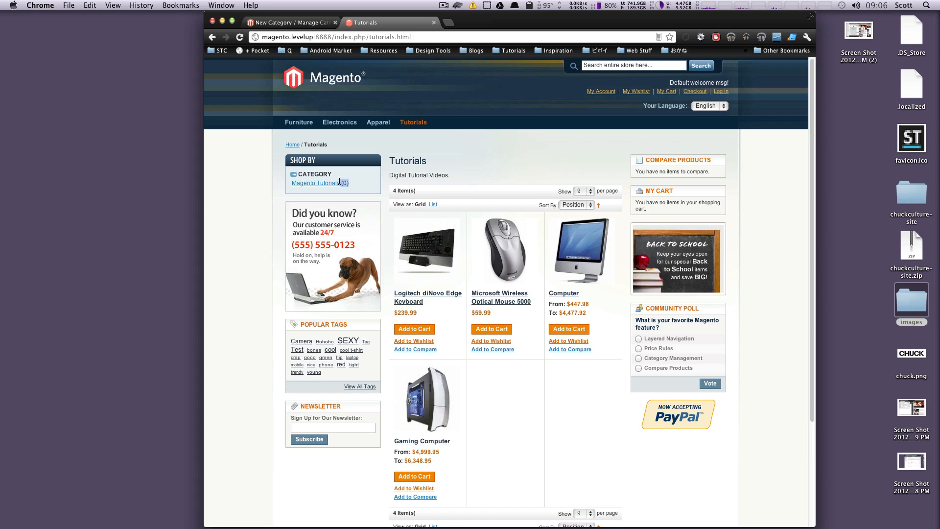
mouse_move(413, 122)
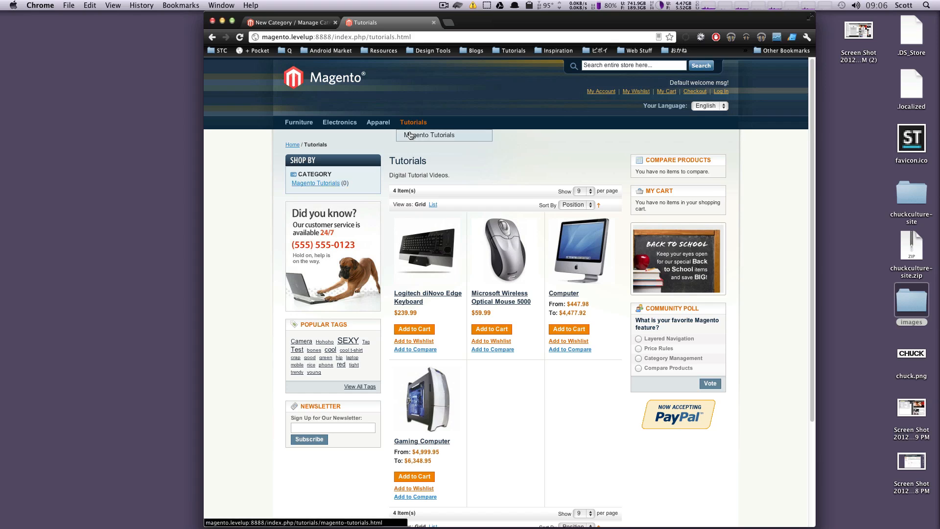
Step: View the Magento Tutorials subcategory page with its screenshot image and empty product list
click(428, 134)
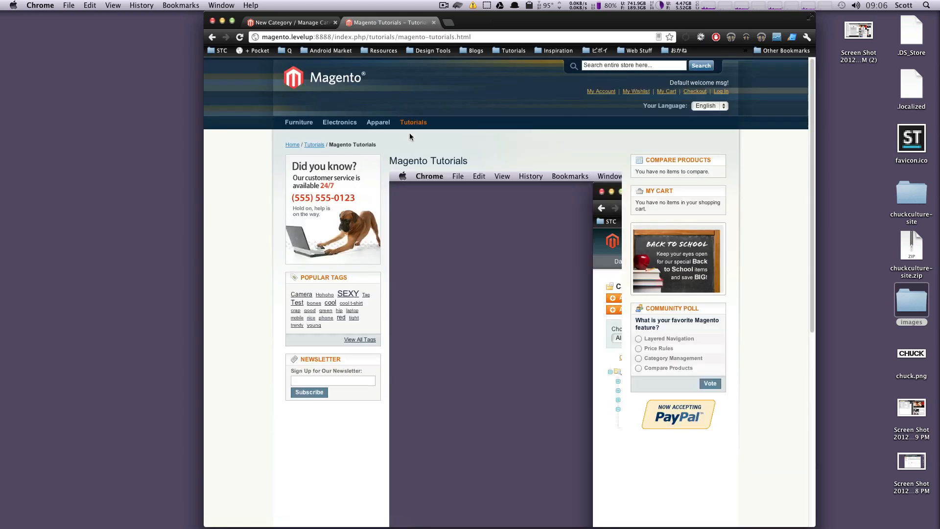
scroll(down, 3)
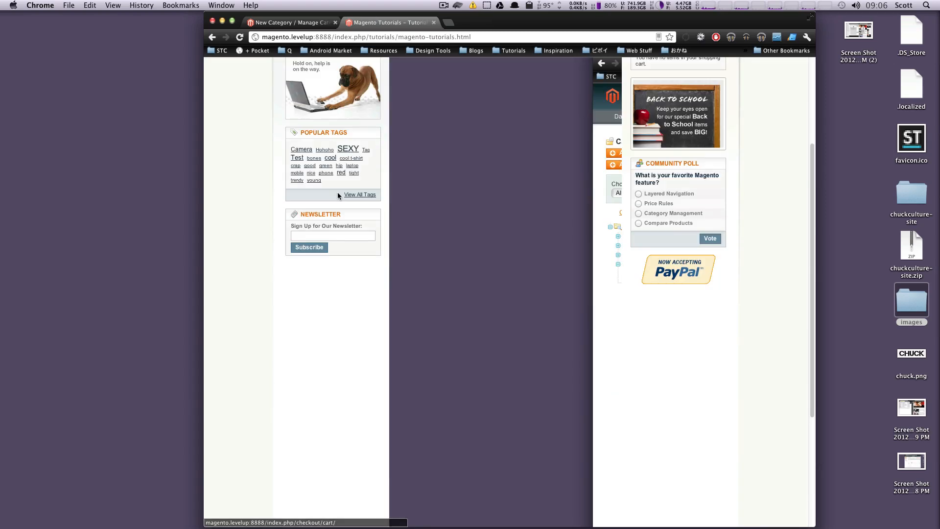
scroll(up, 3)
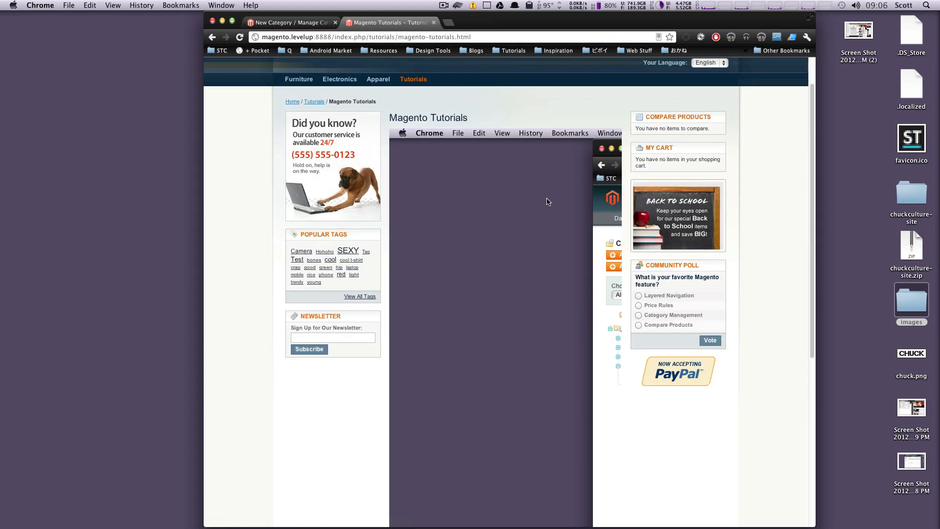
scroll(down, 3)
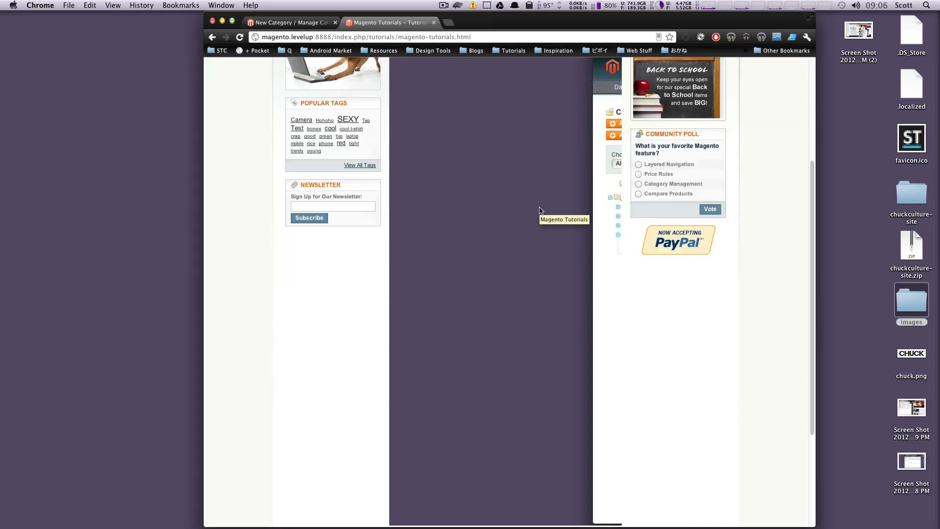
scroll(up, 3)
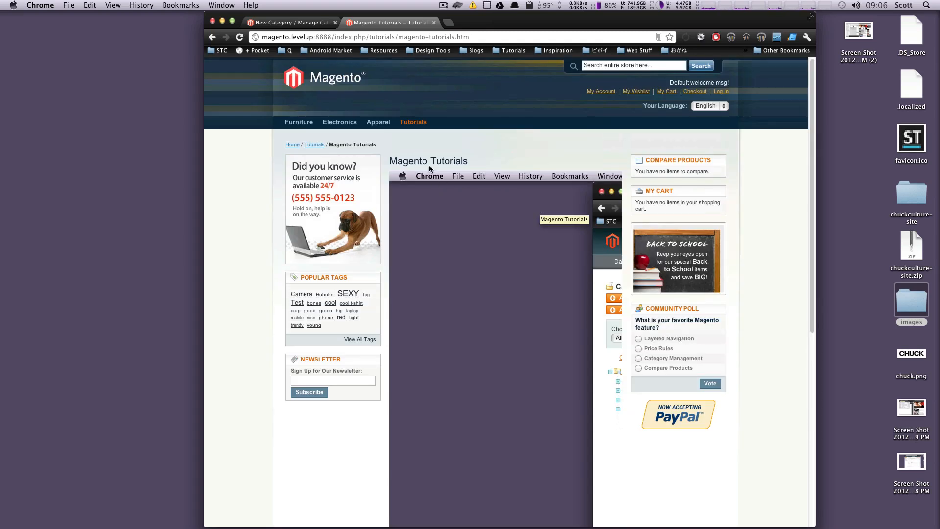
scroll(down, 3)
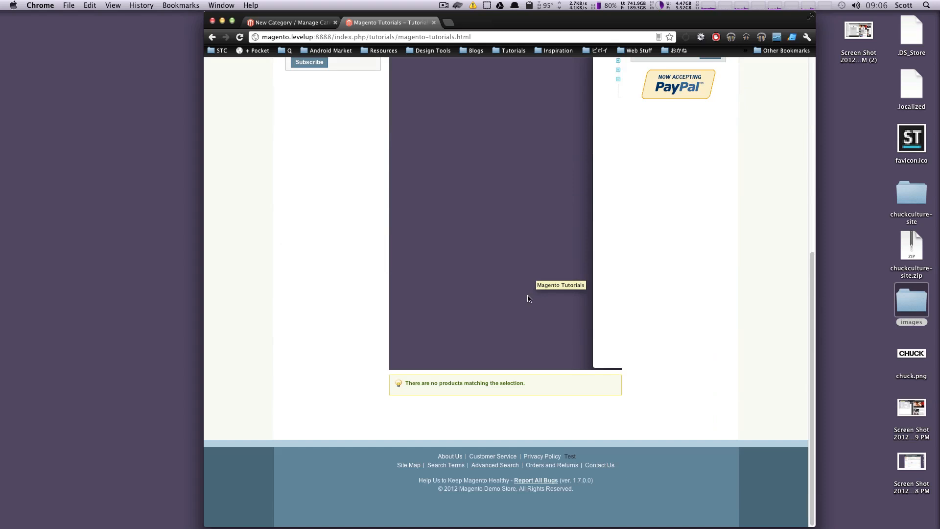
scroll(up, 3)
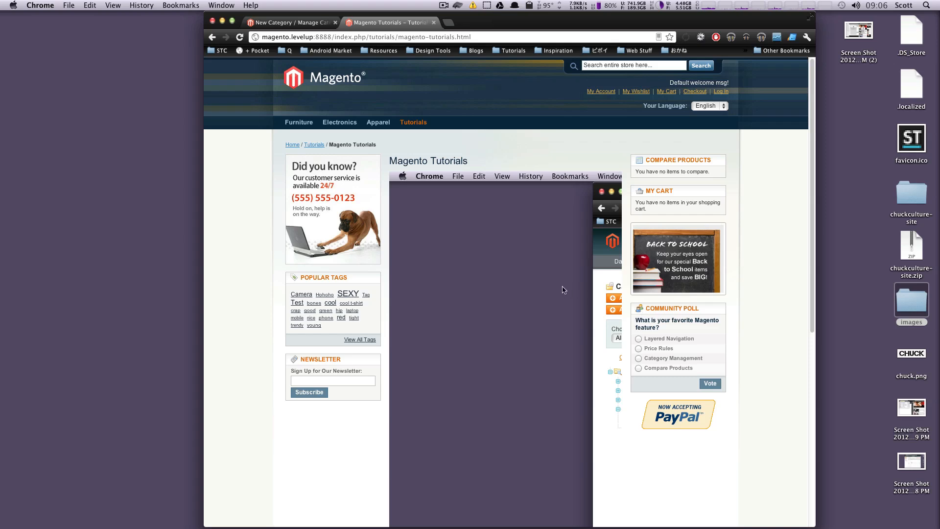
mouse_move(562, 289)
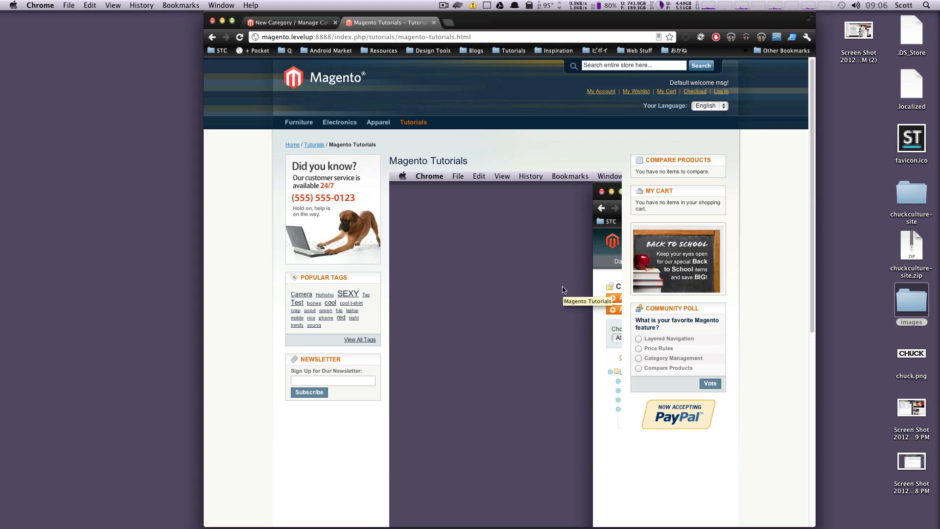
scroll(down, 3)
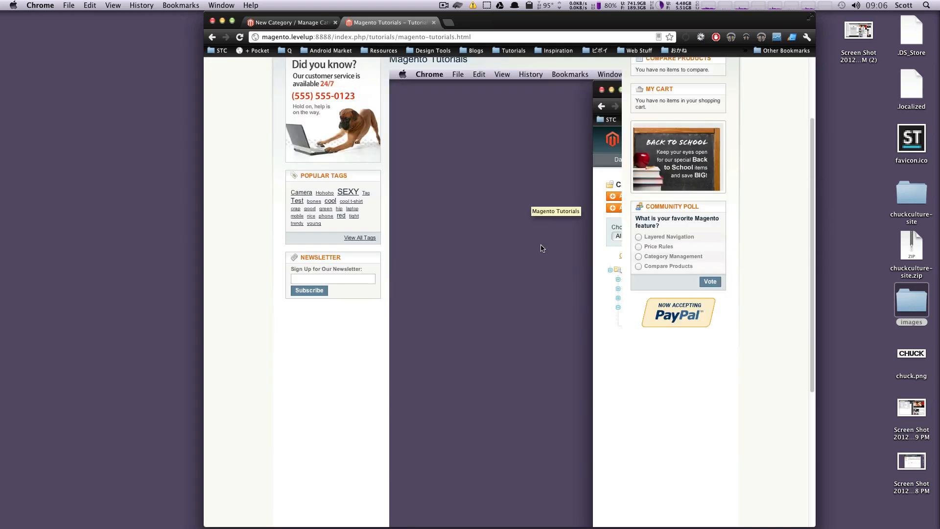
scroll(up, 3)
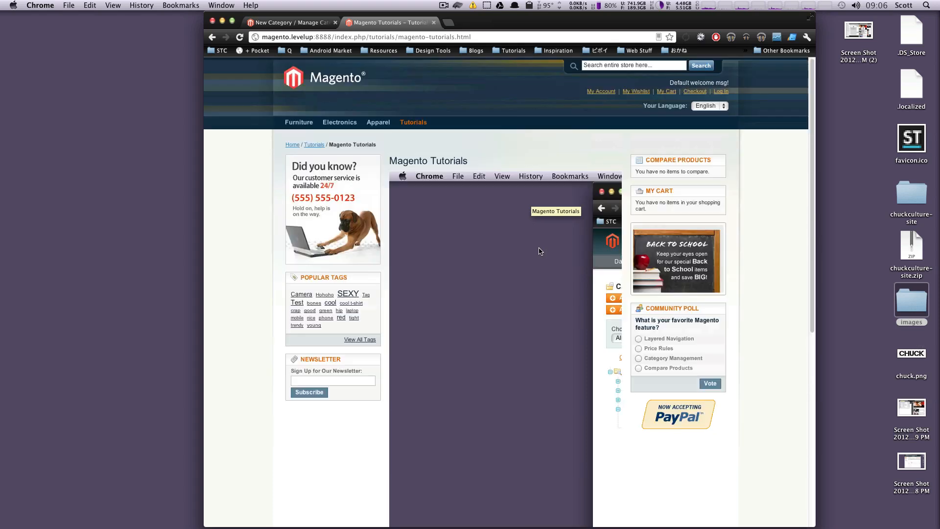
mouse_move(477, 164)
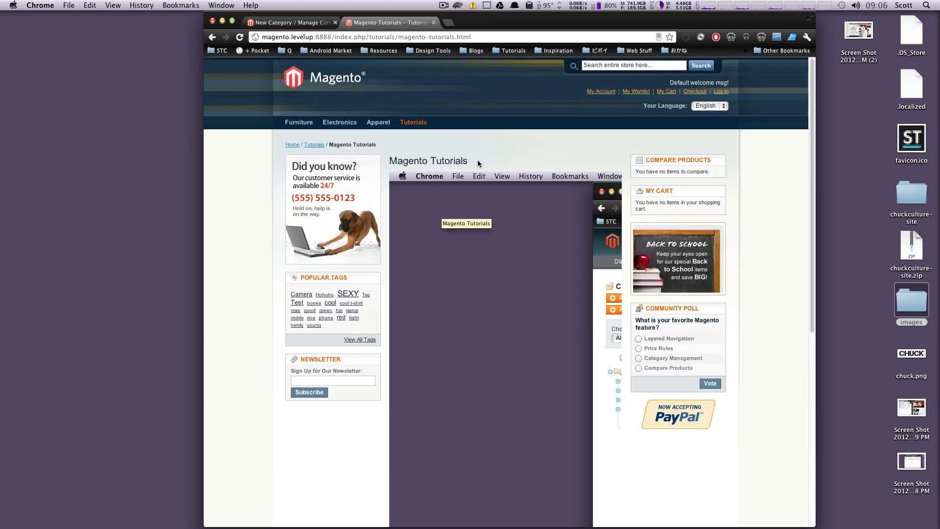
scroll(down, 3)
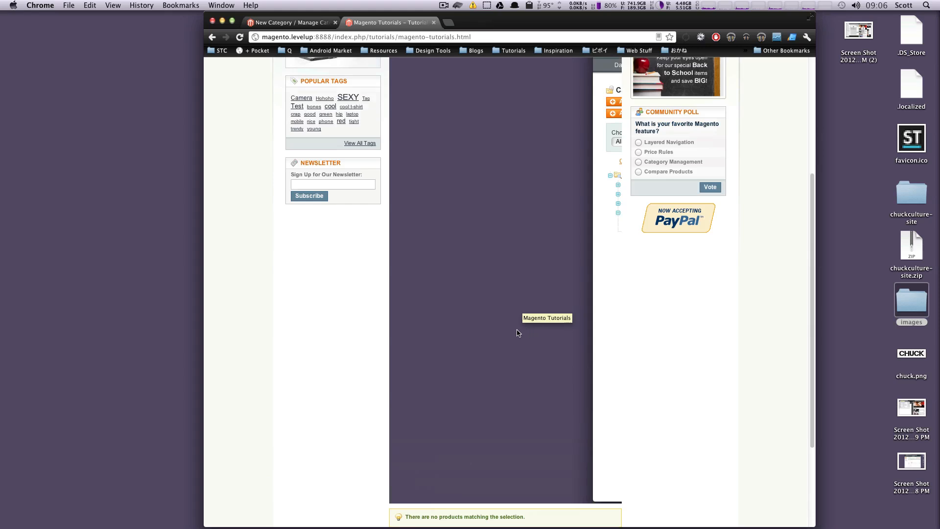
scroll(up, 3)
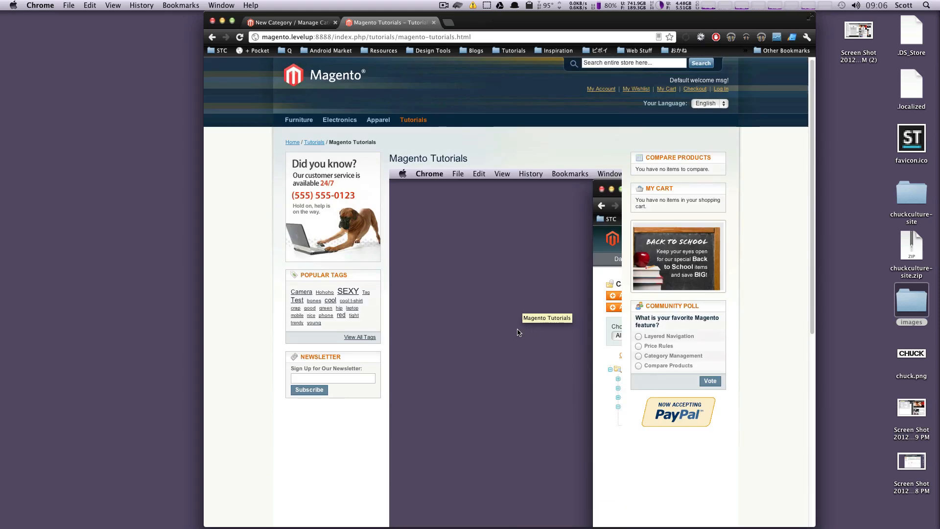
mouse_move(497, 309)
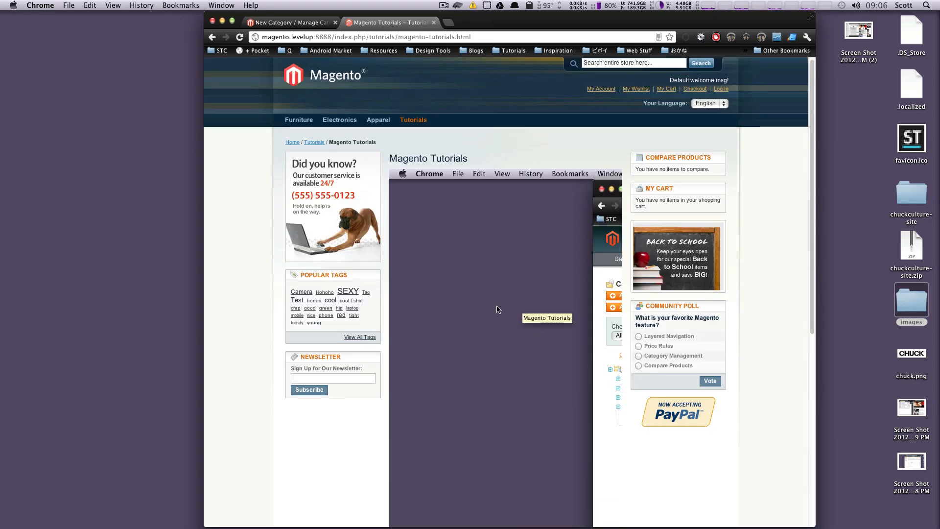
mouse_move(497, 307)
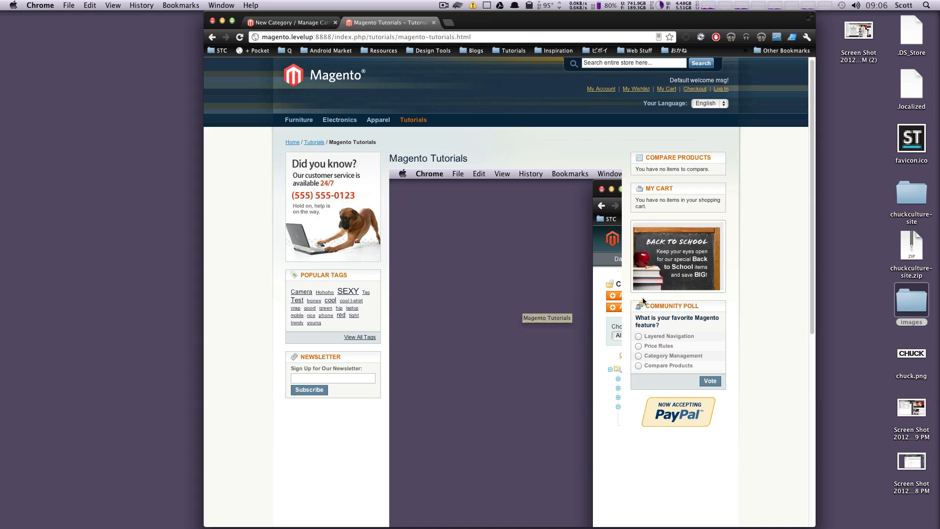
mouse_move(573, 282)
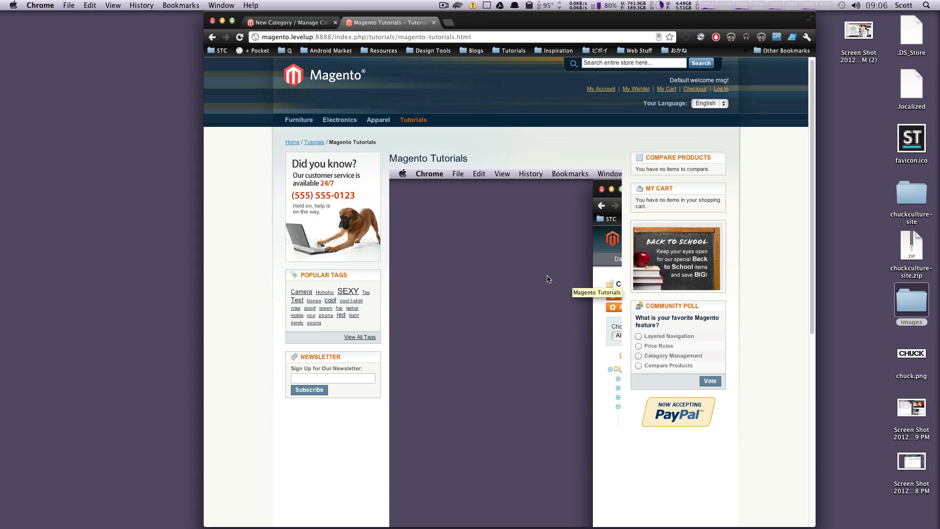
mouse_move(426, 273)
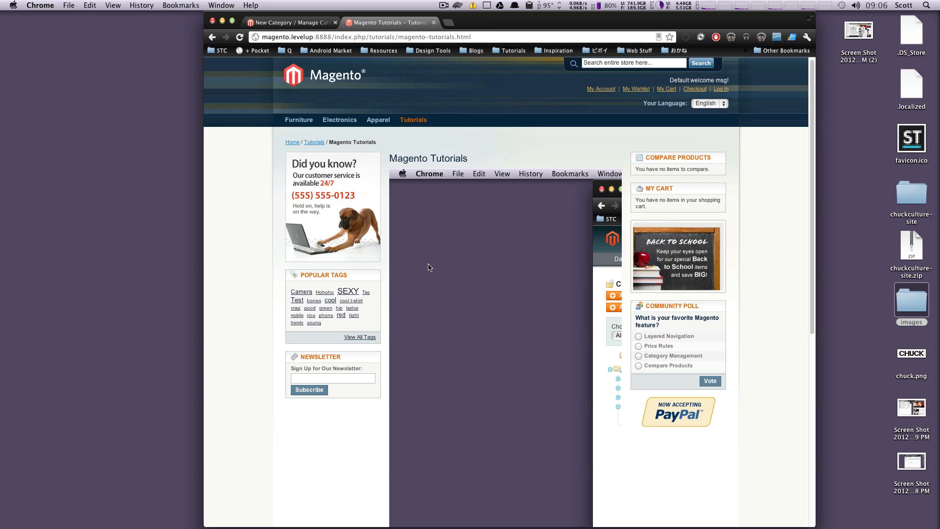
mouse_move(519, 152)
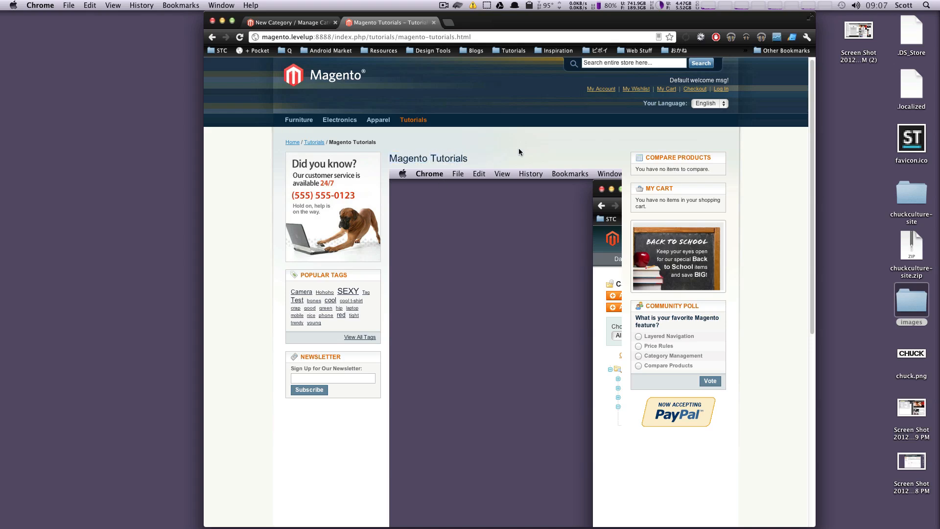